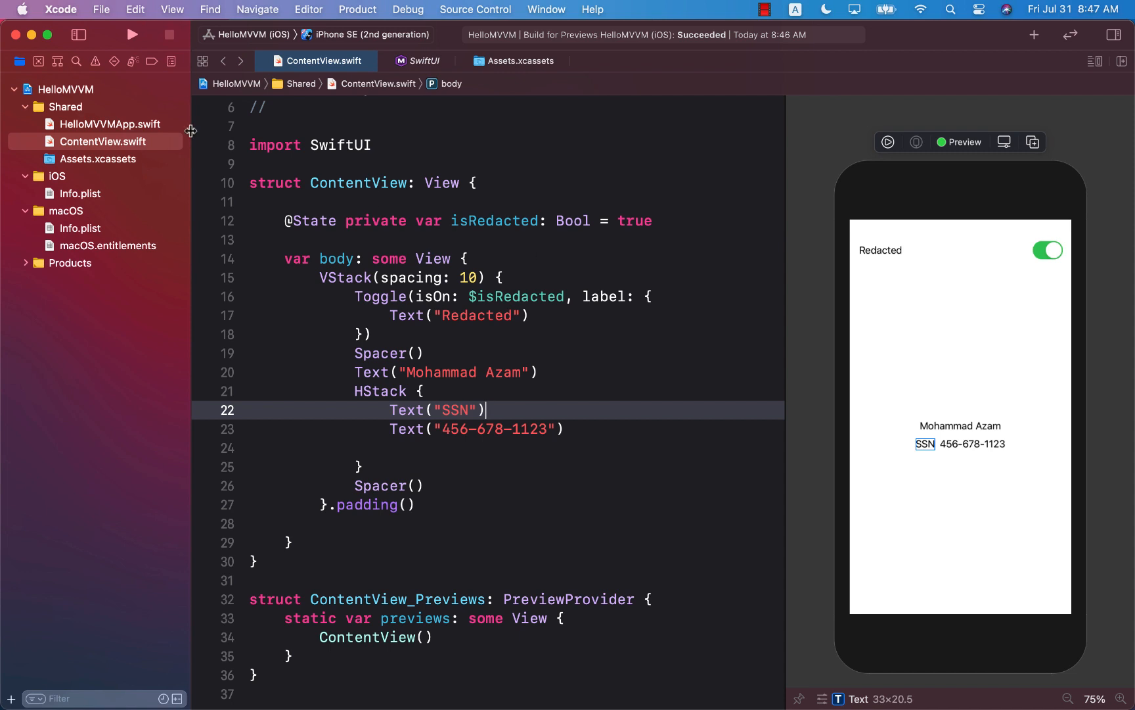
mouse_move(362, 212)
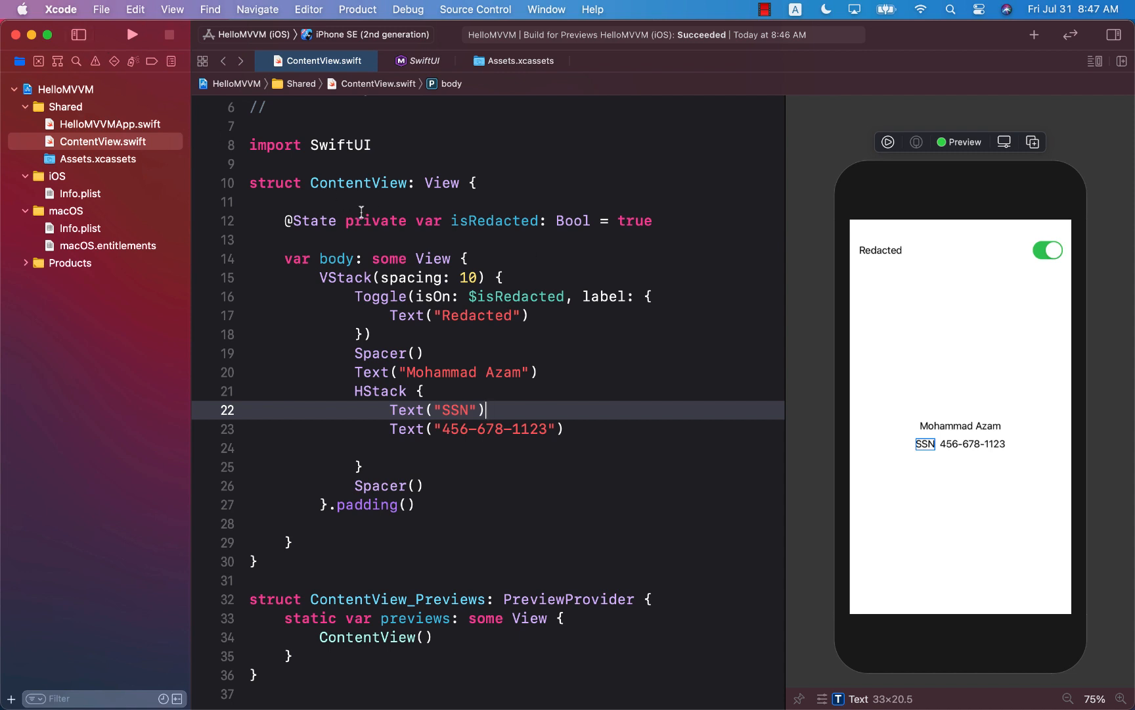
- Check the Xcode version and the Mac's system overview via their About windows
left_click(61, 10)
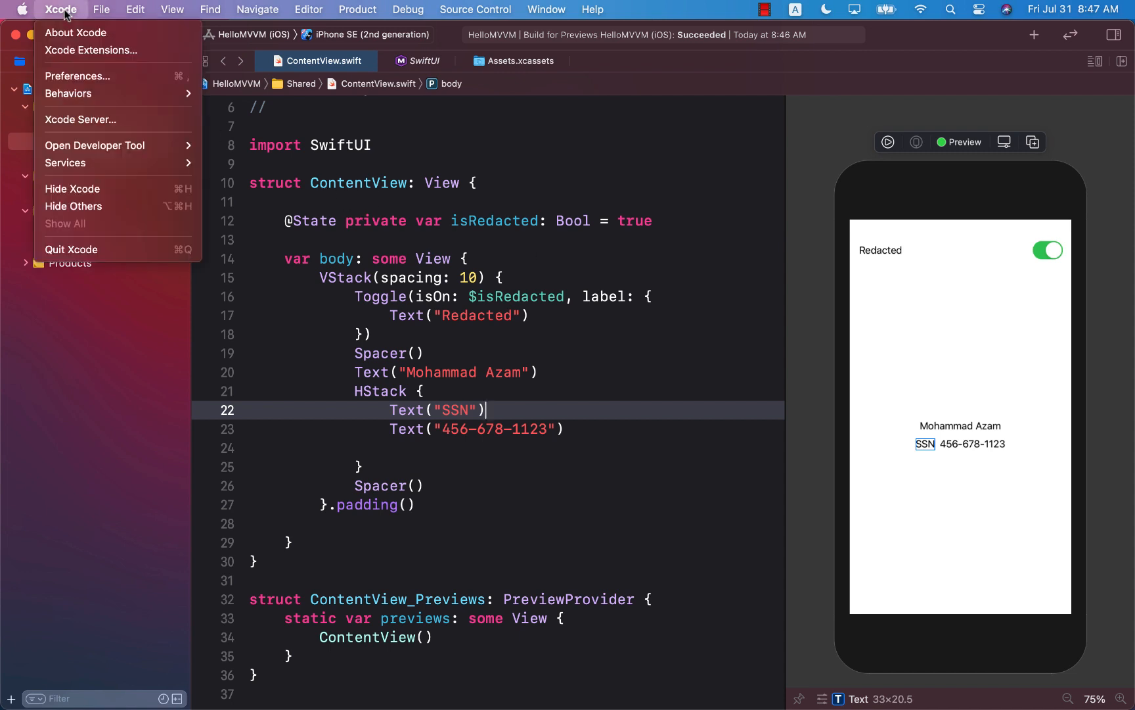
left_click(75, 31)
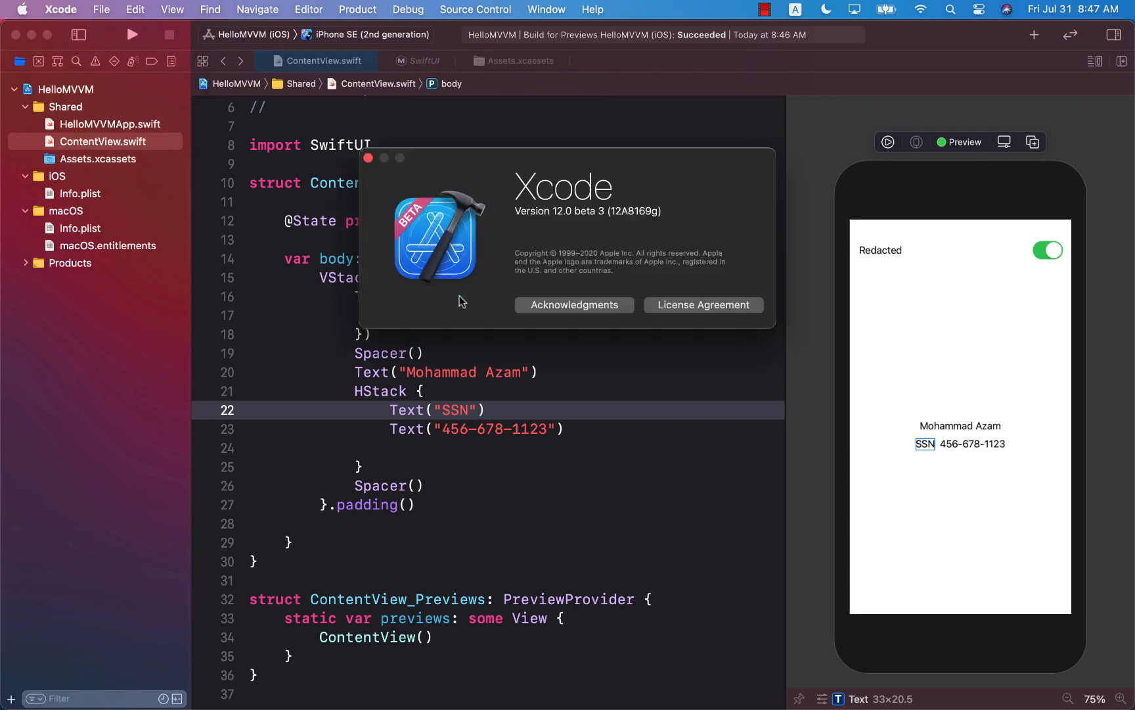
mouse_move(536, 217)
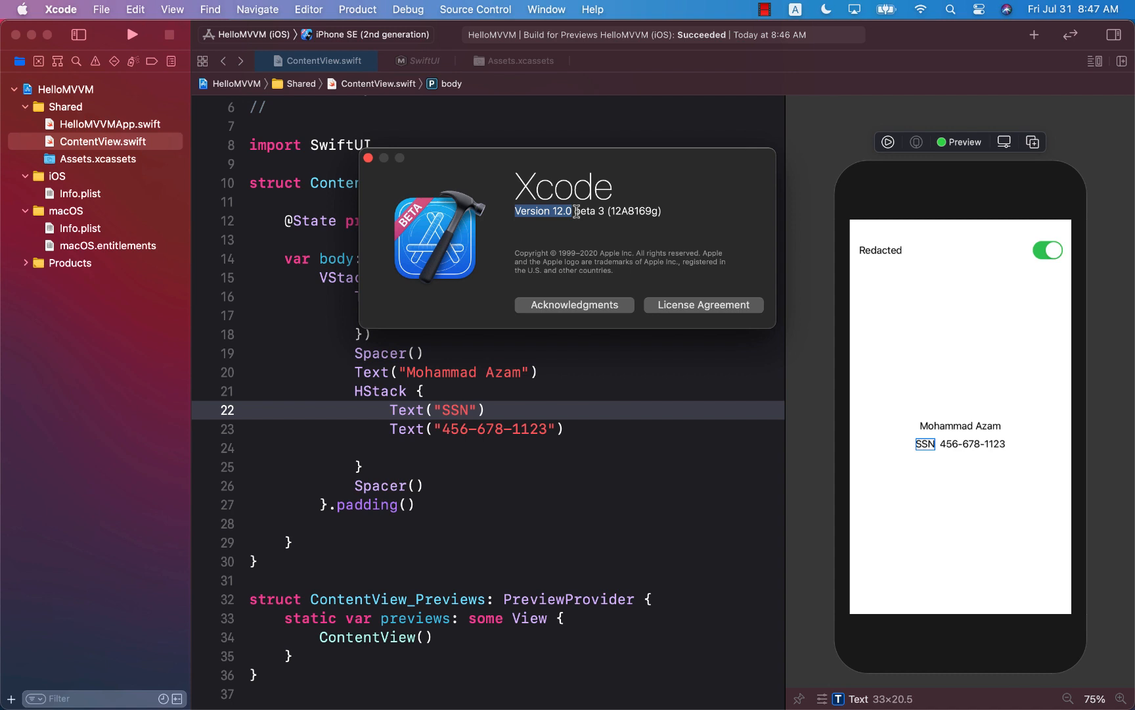
left_click(368, 157)
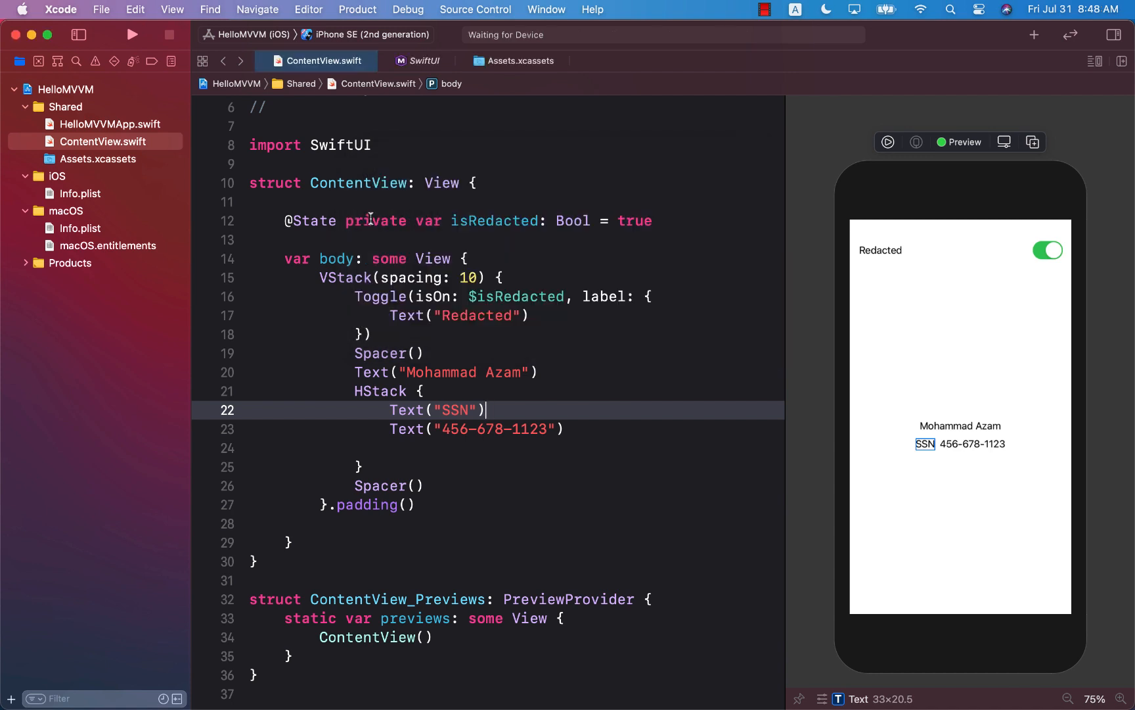
left_click(22, 9)
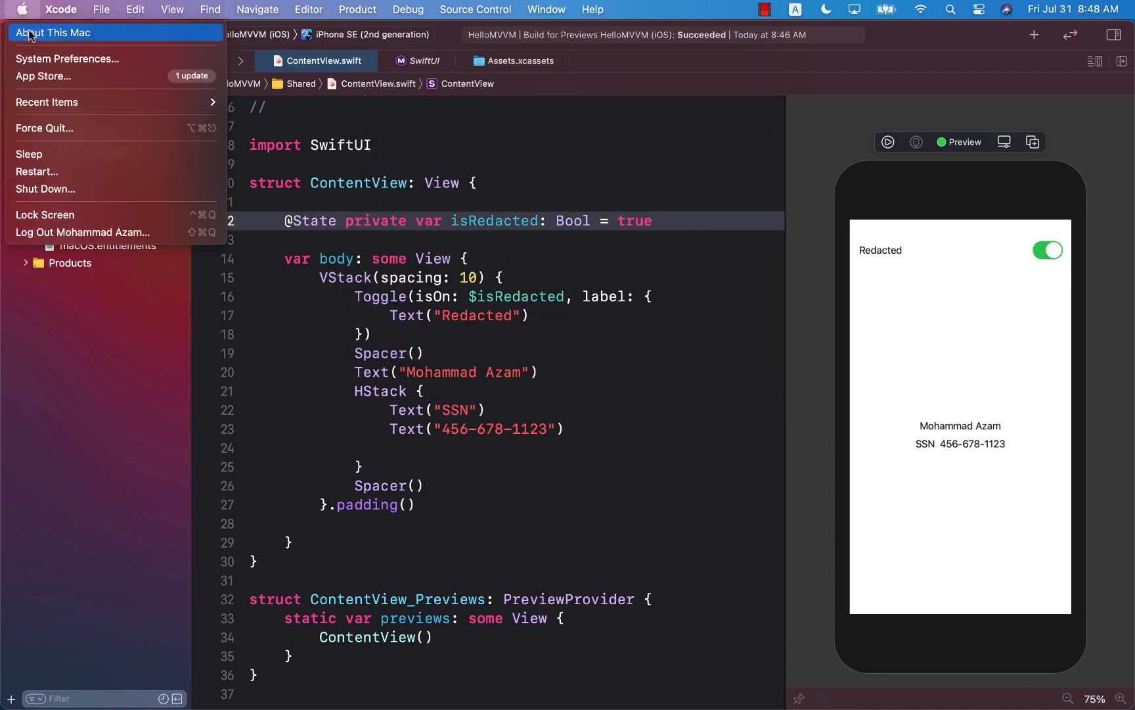
left_click(52, 32)
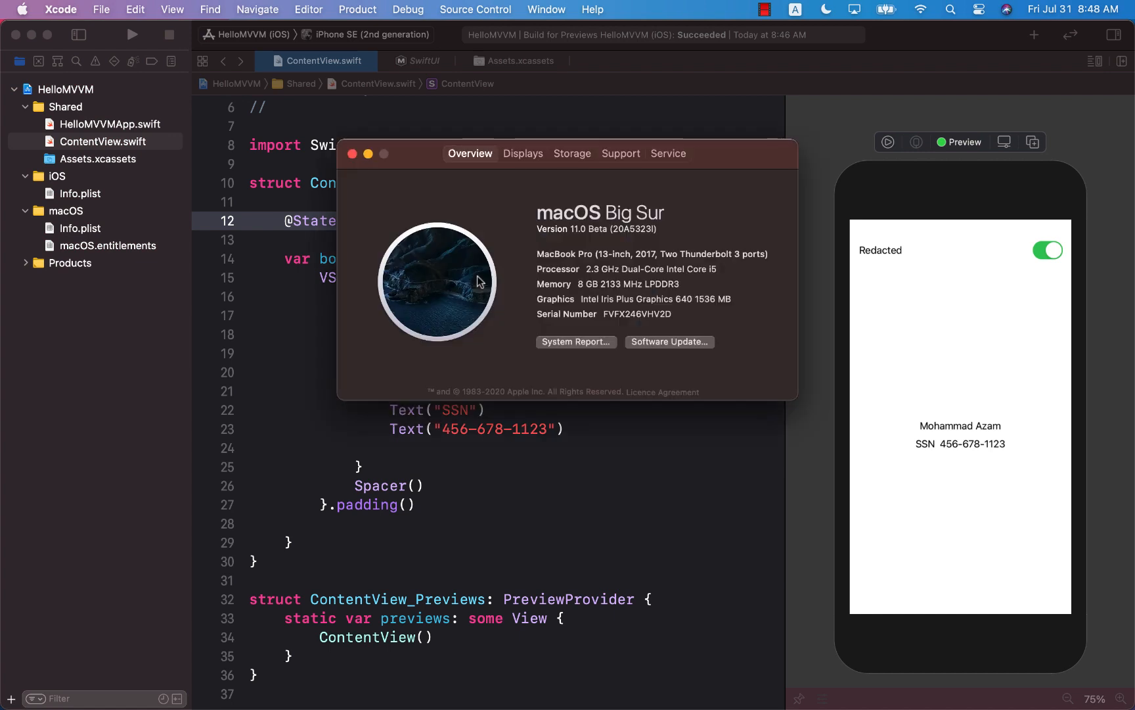
mouse_move(652, 223)
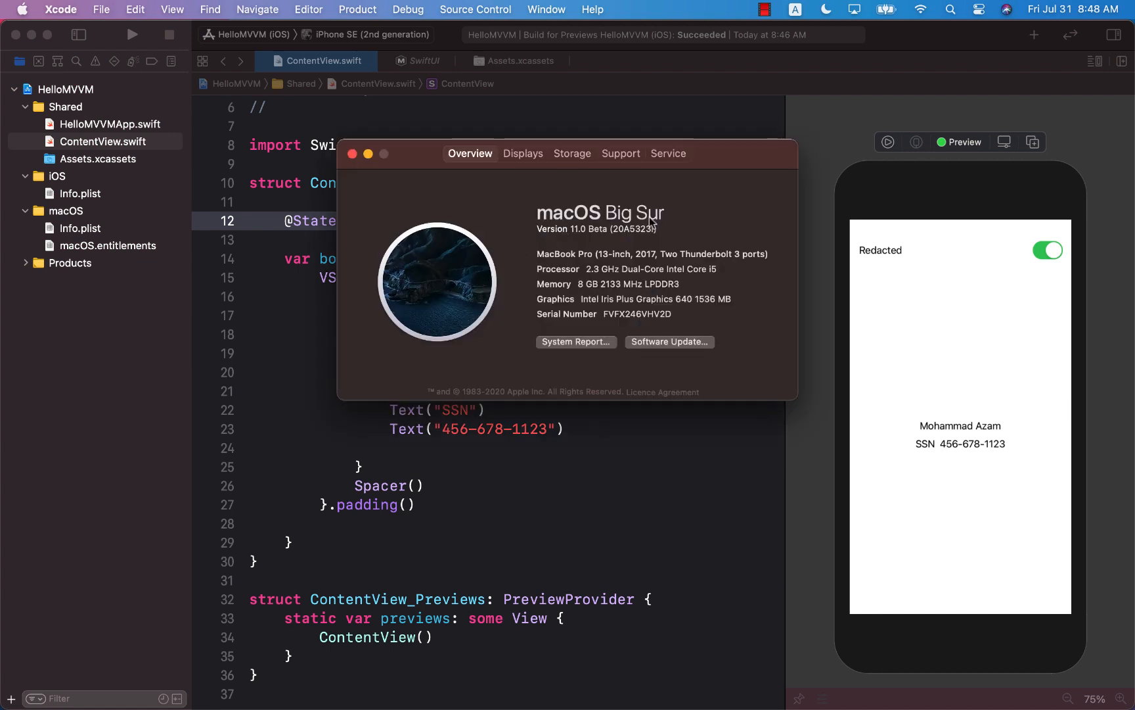
left_click(352, 154)
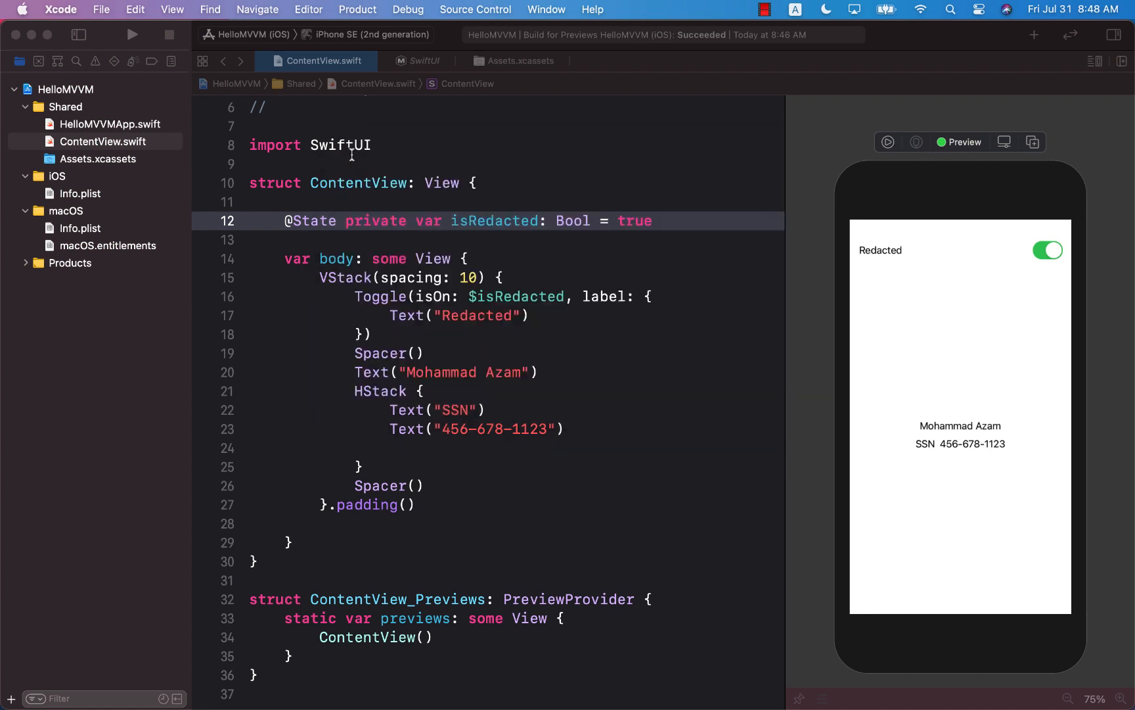
- Run the live preview and flip the Redacted toggle off and back on
left_click(536, 316)
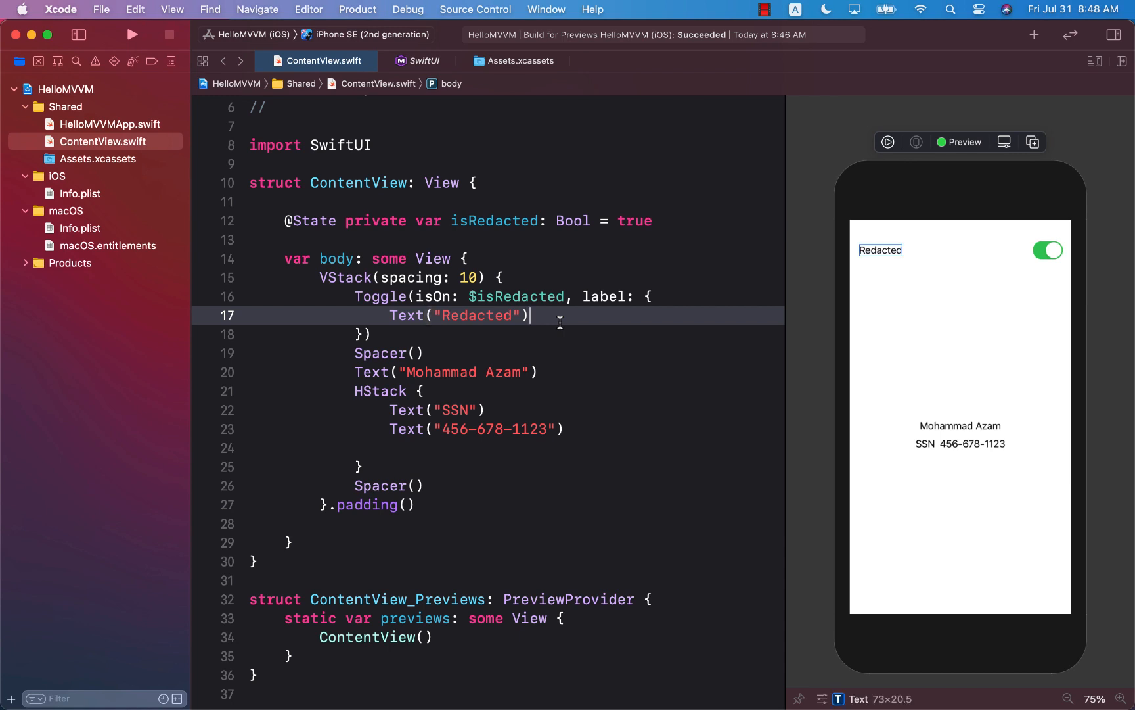
mouse_move(555, 321)
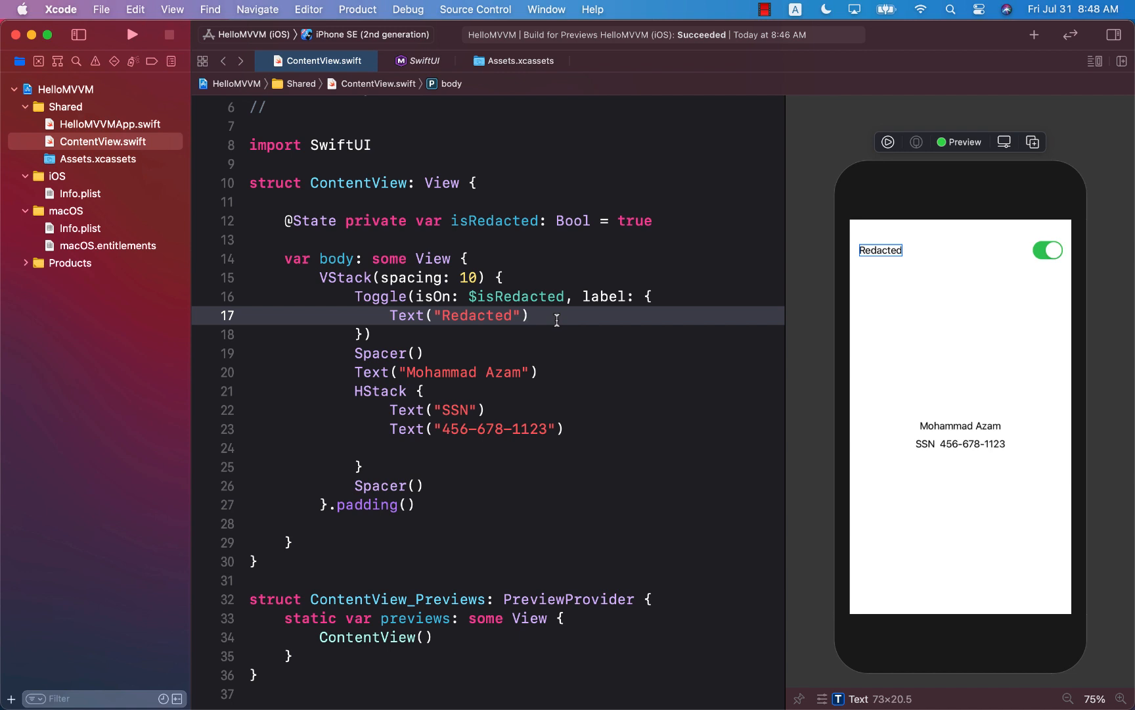
mouse_move(814, 254)
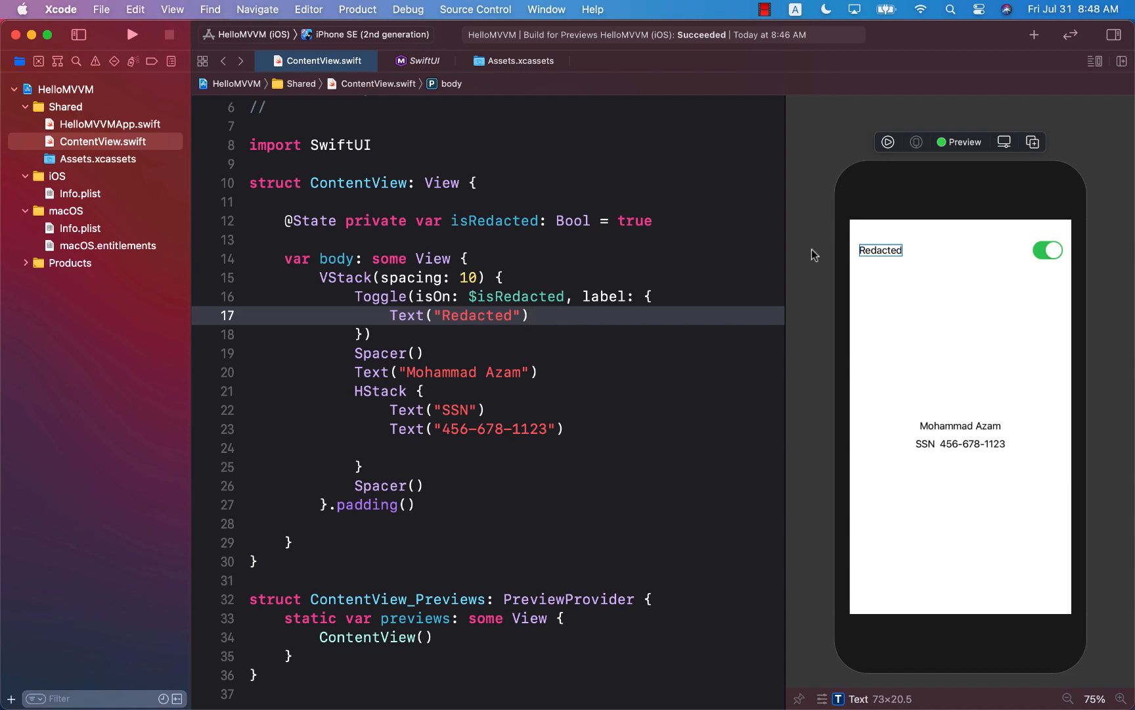
mouse_move(887, 142)
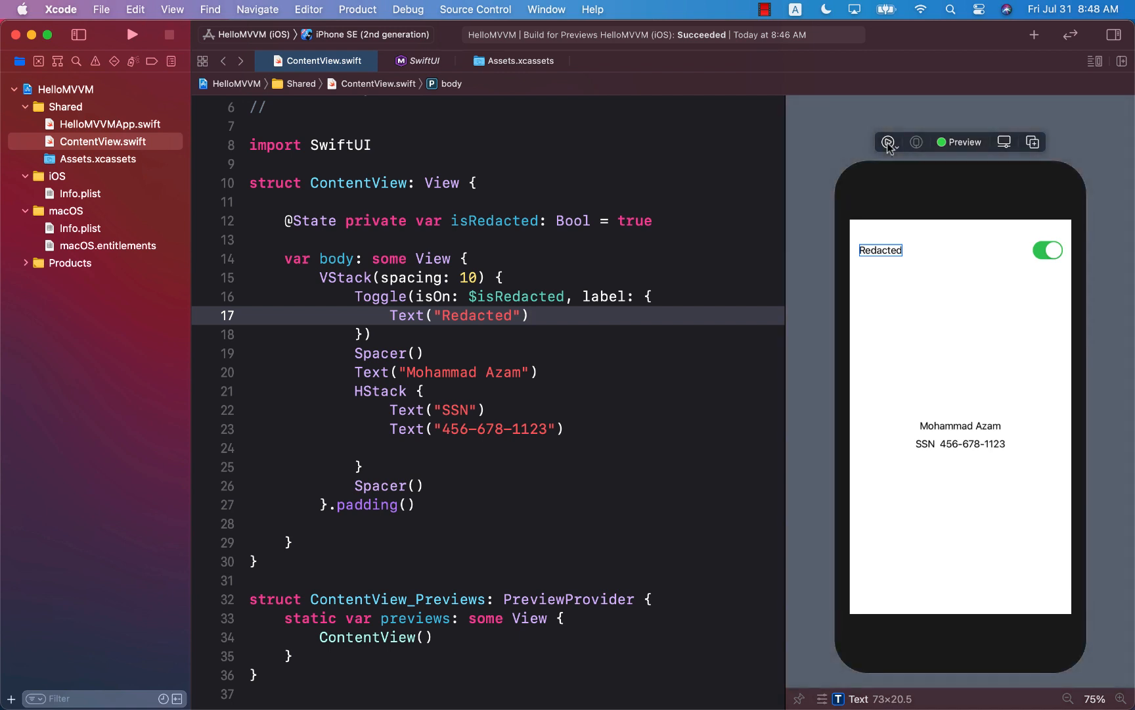
left_click(889, 142)
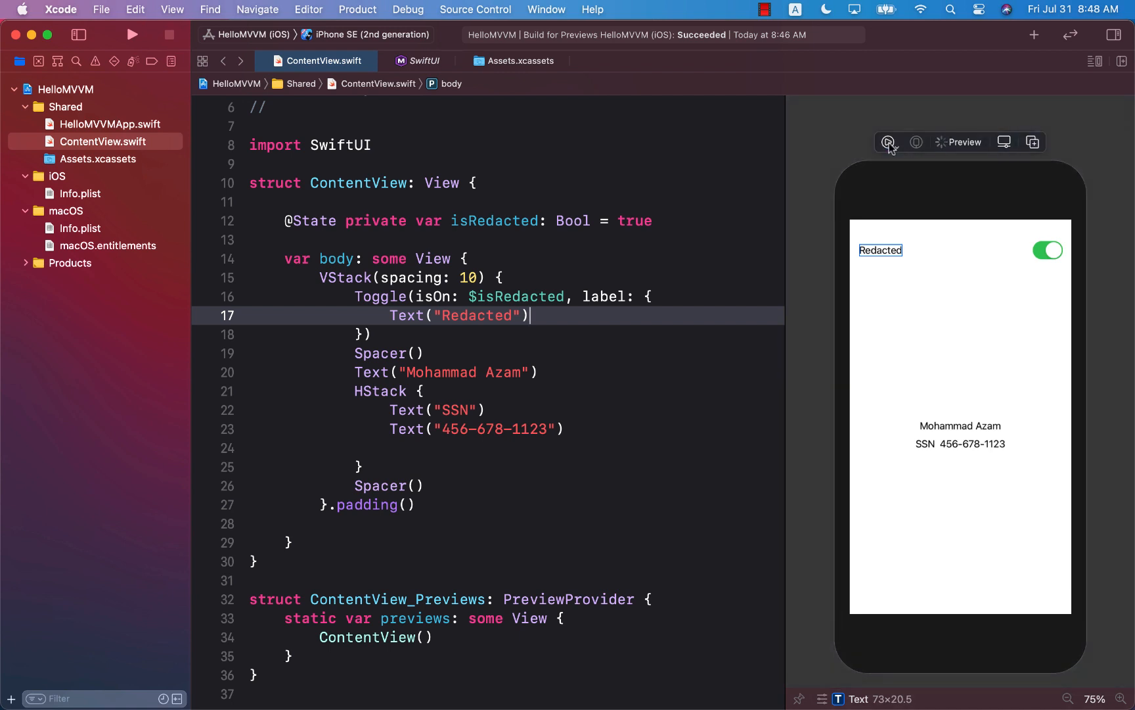
left_click(888, 142)
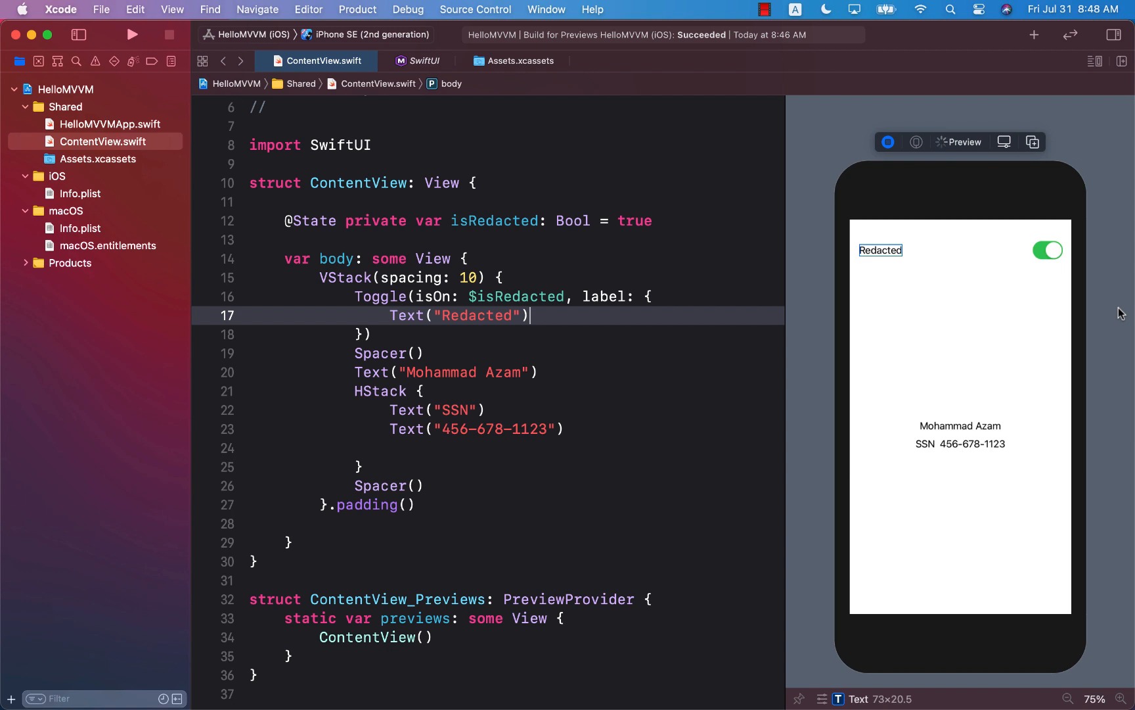
mouse_move(1109, 311)
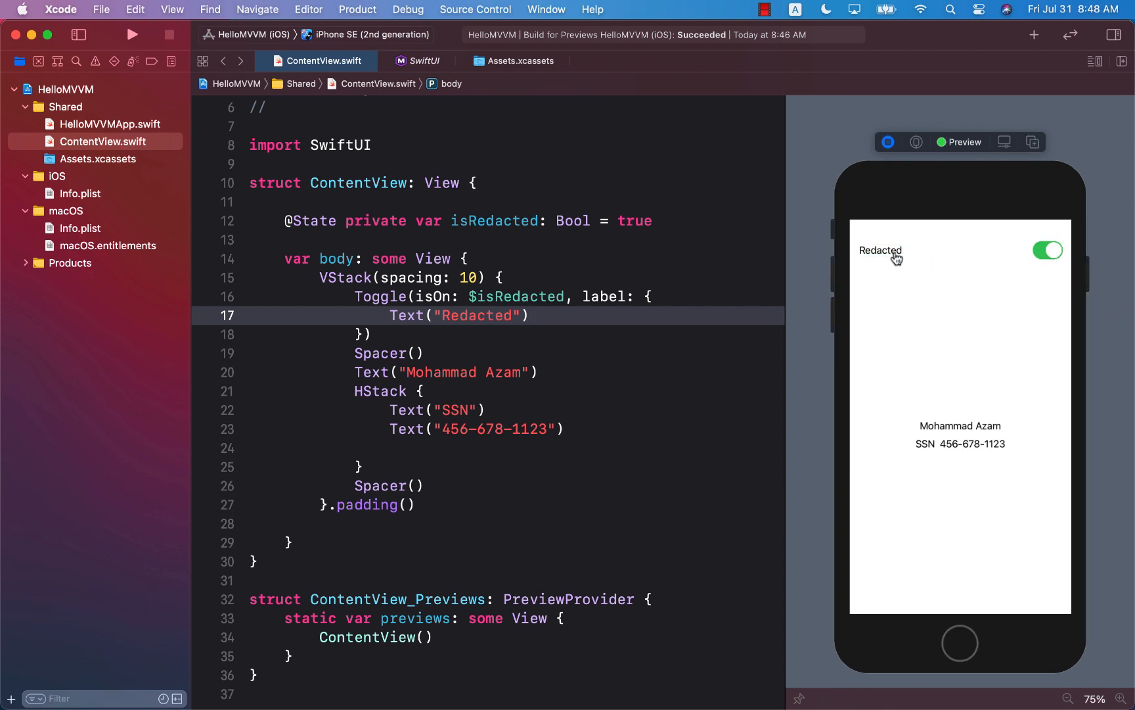
mouse_move(925, 437)
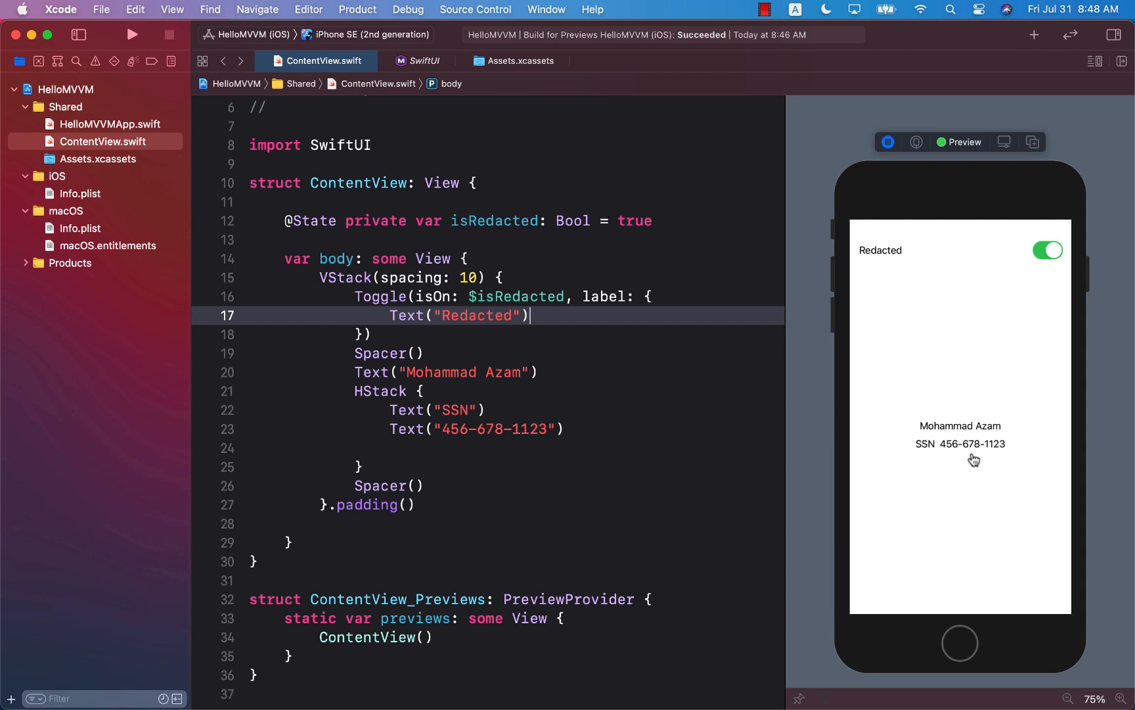
mouse_move(1005, 458)
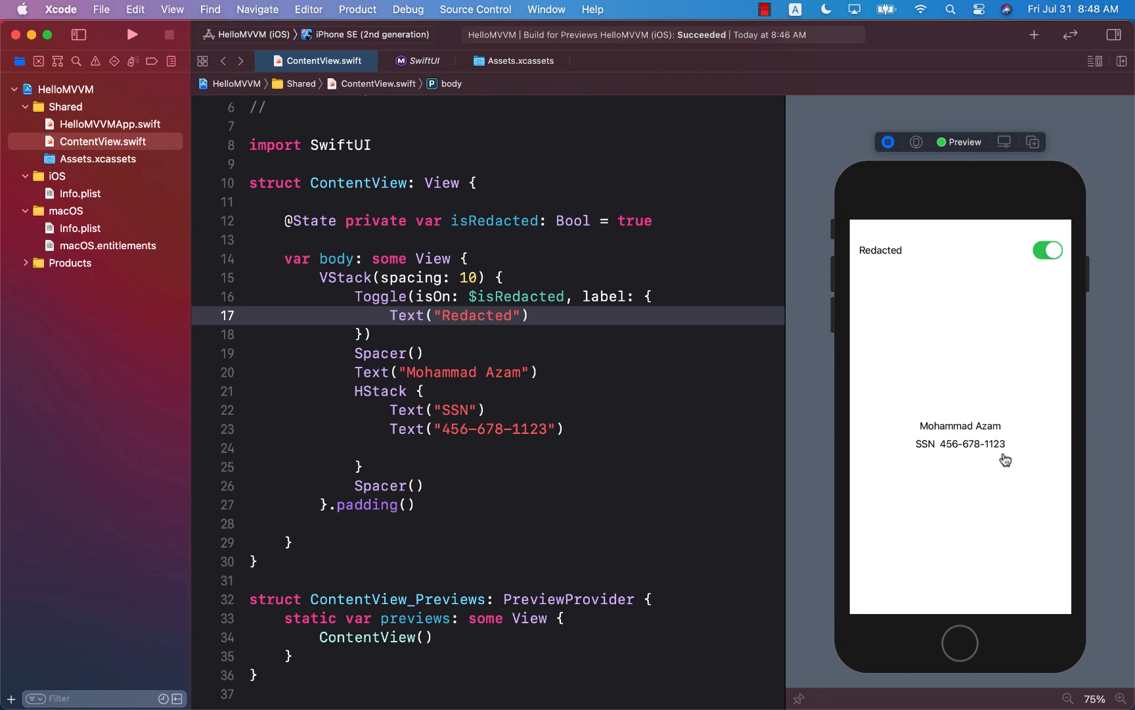
left_click(531, 315)
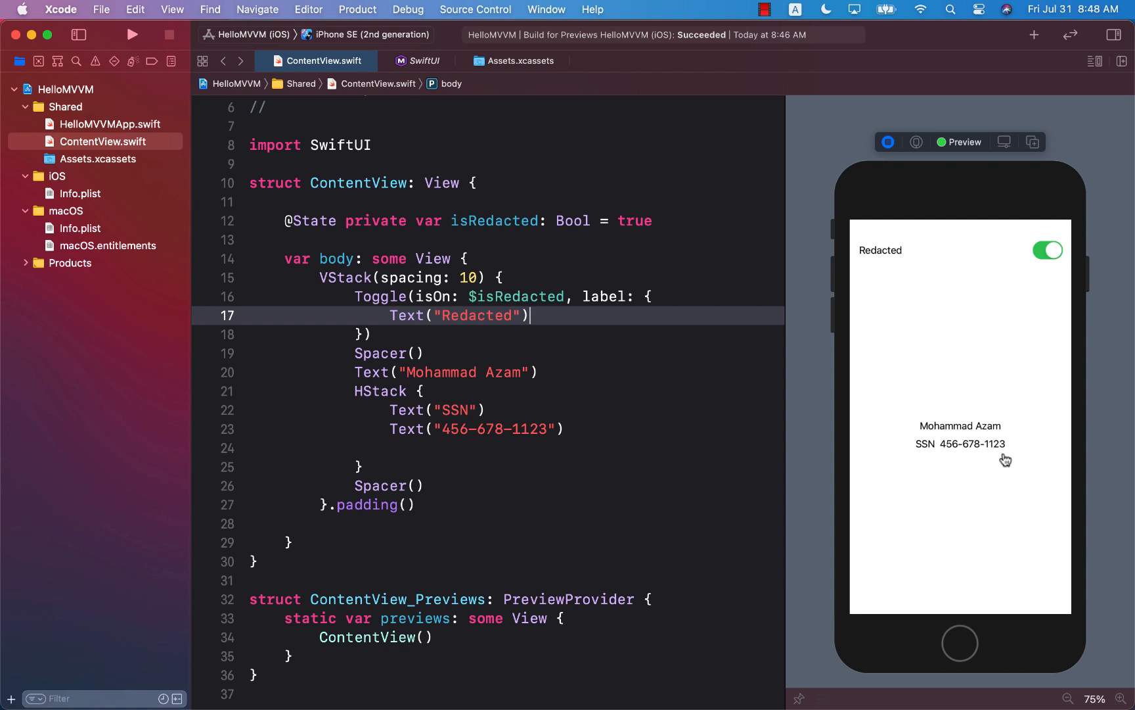
mouse_move(1017, 454)
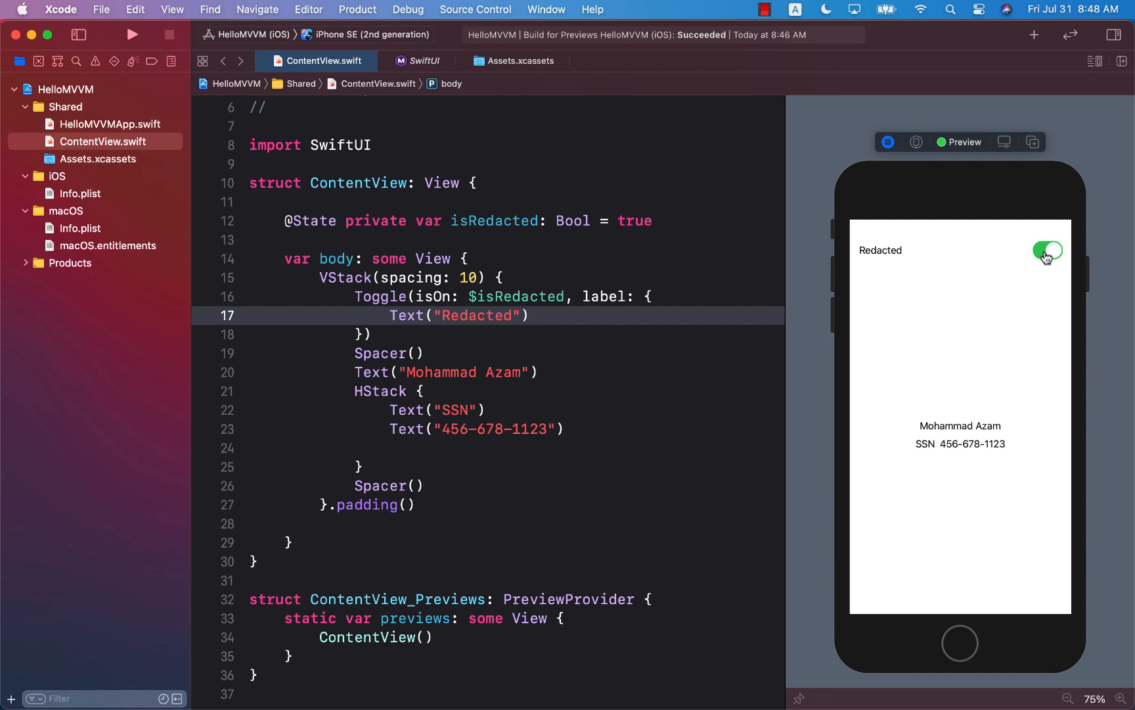
left_click(1045, 251)
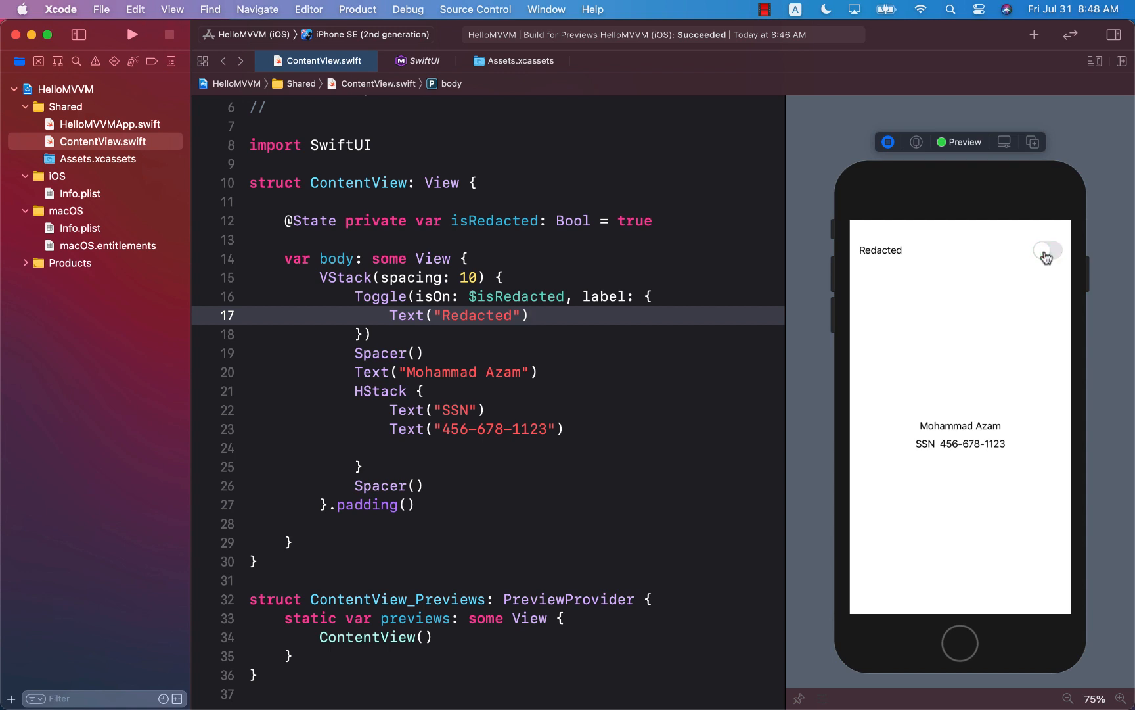
left_click(1046, 251)
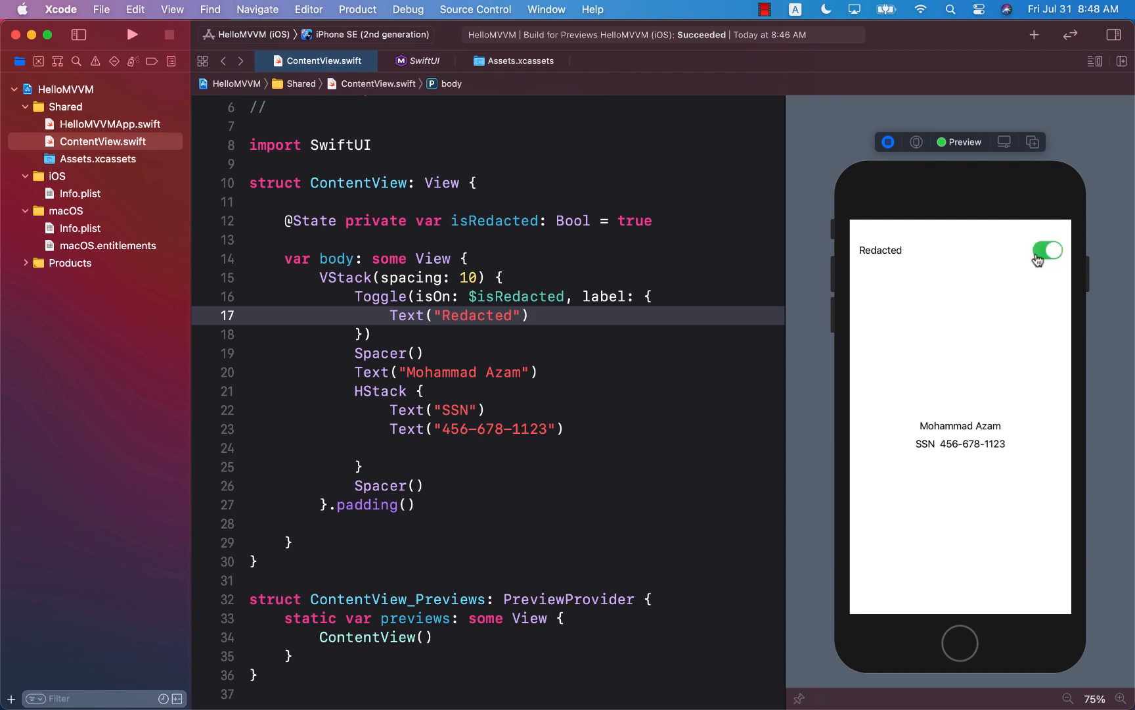
mouse_move(944, 452)
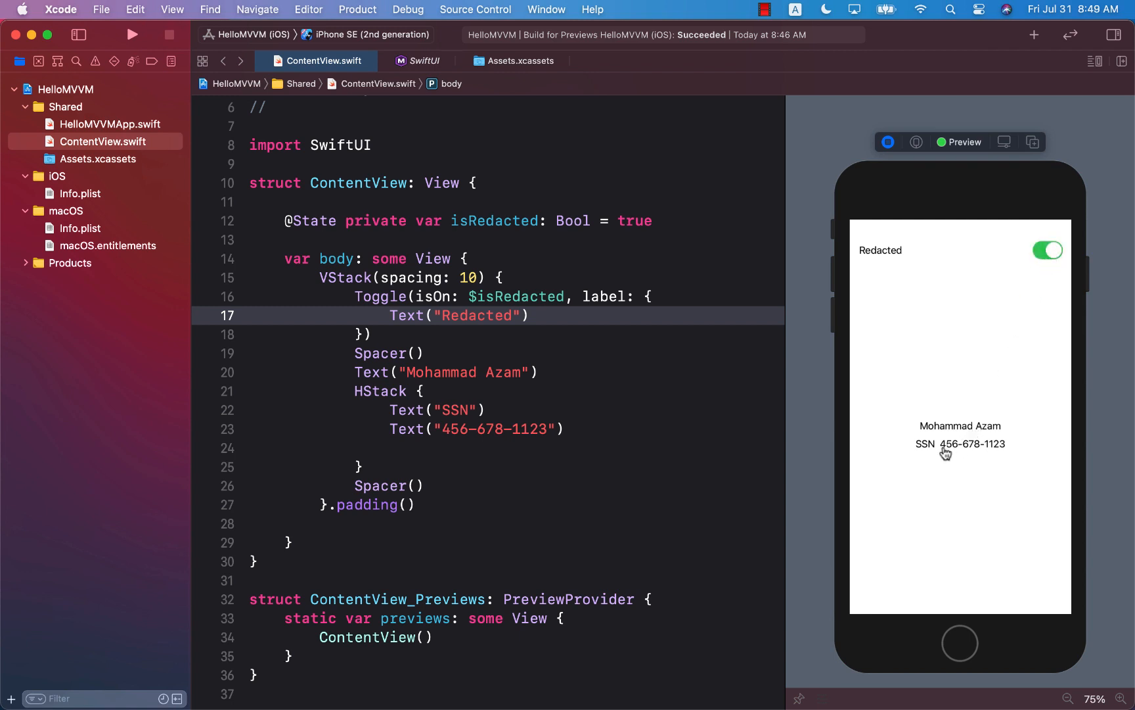
mouse_move(1009, 454)
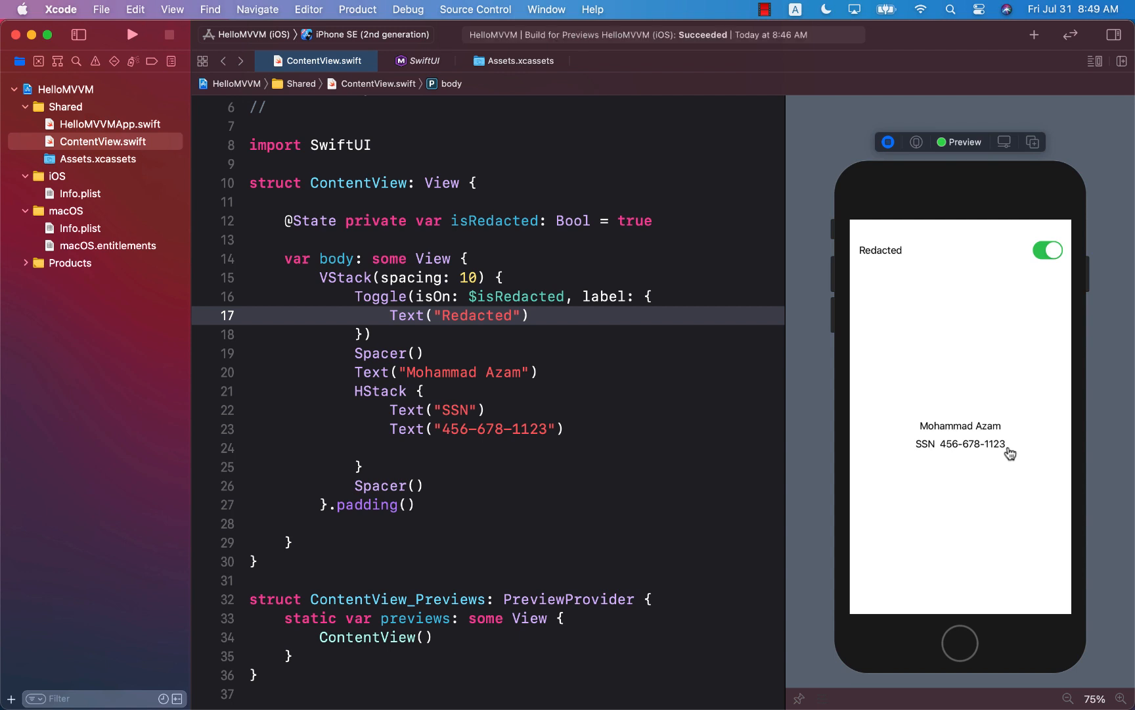
mouse_move(989, 452)
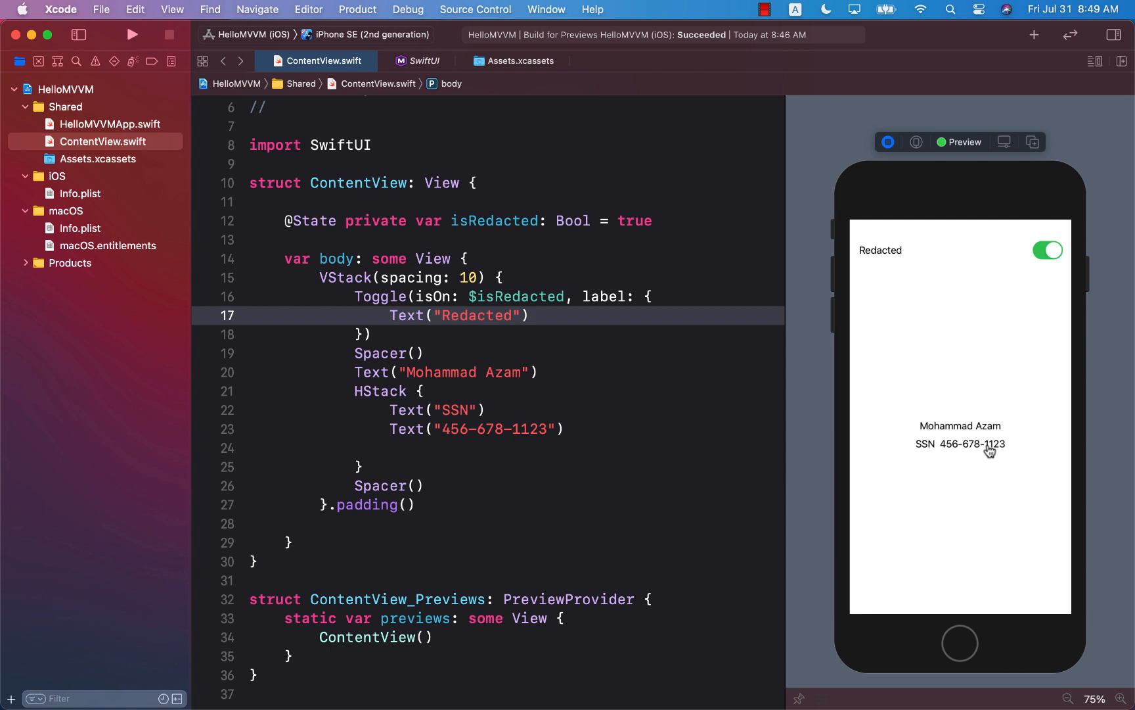
mouse_move(993, 455)
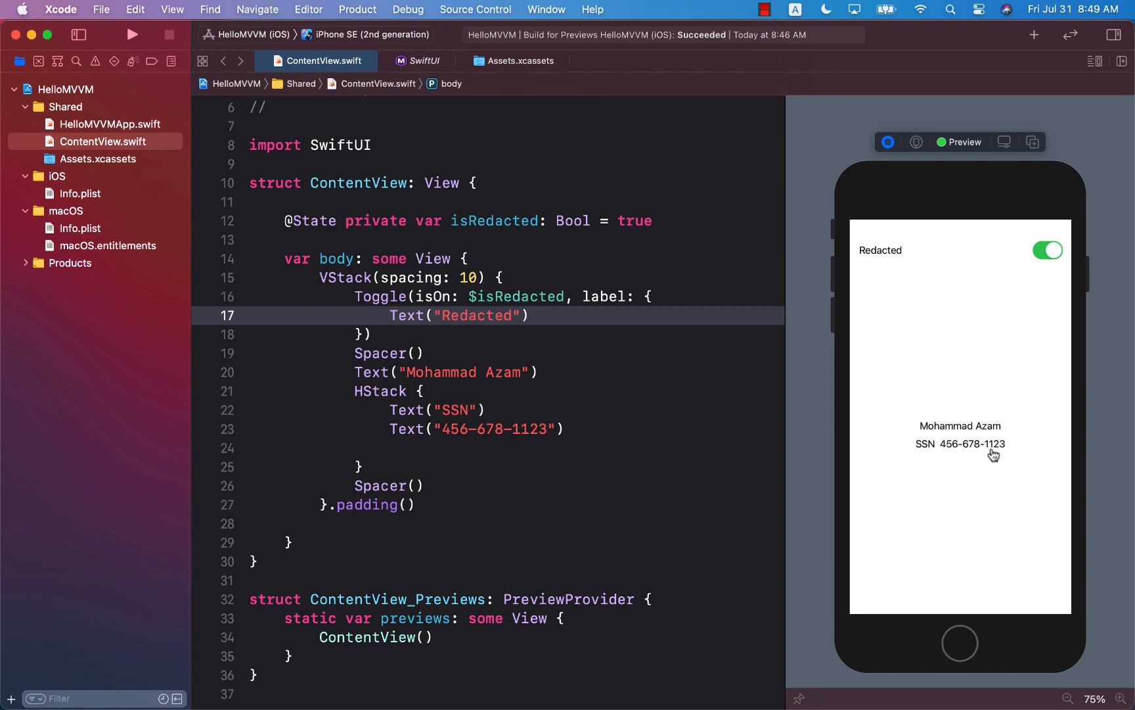
mouse_move(1006, 453)
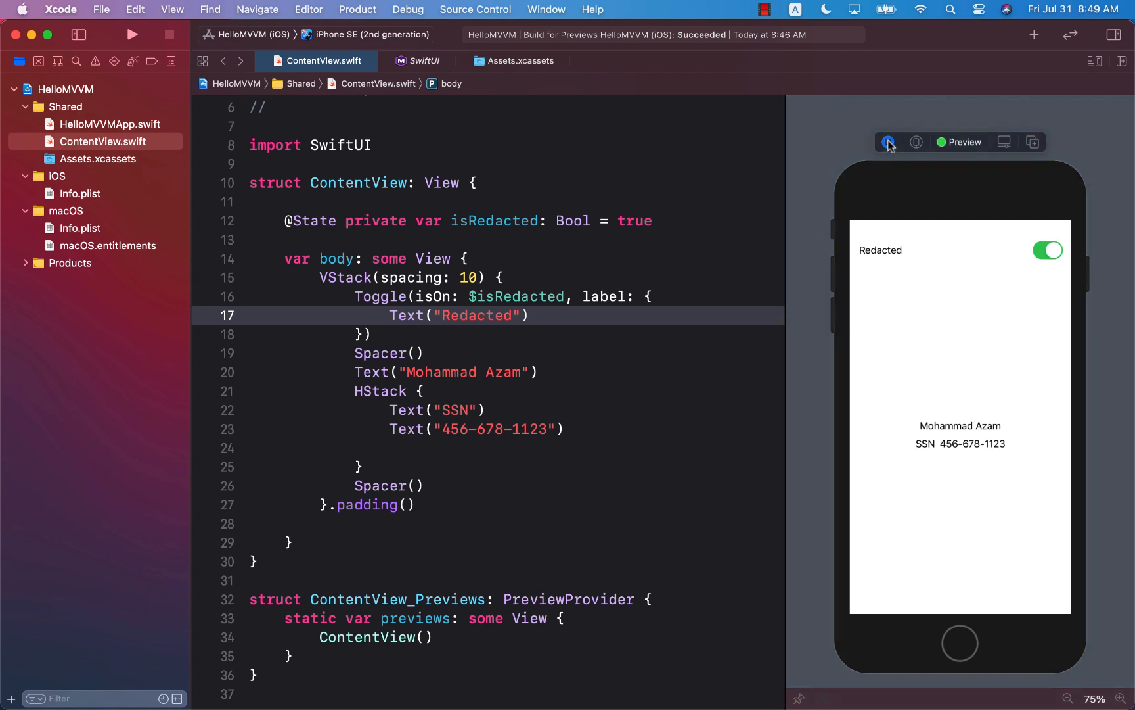
left_click(591, 428)
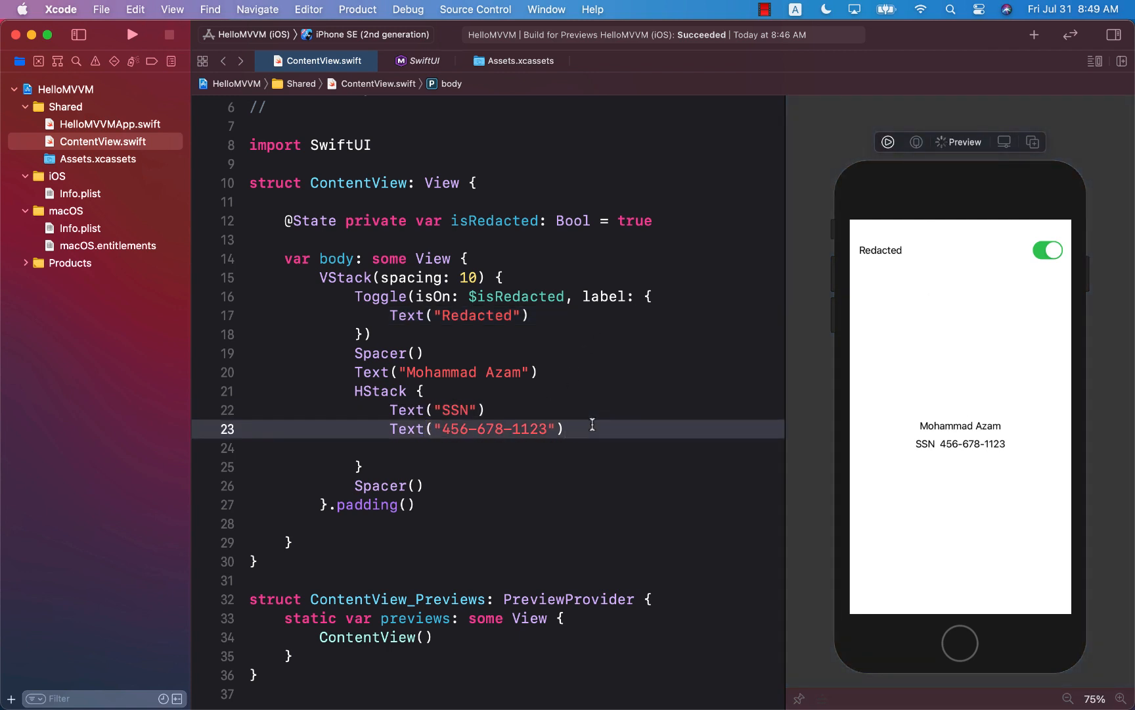
left_click(960, 444)
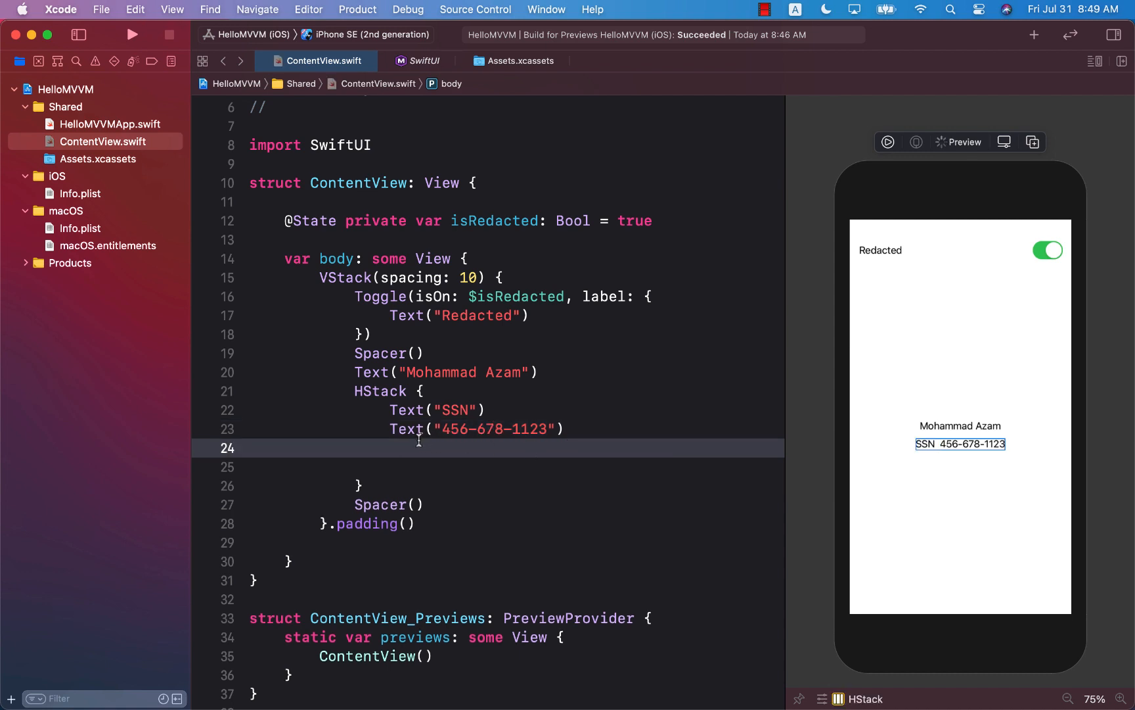
type(".r")
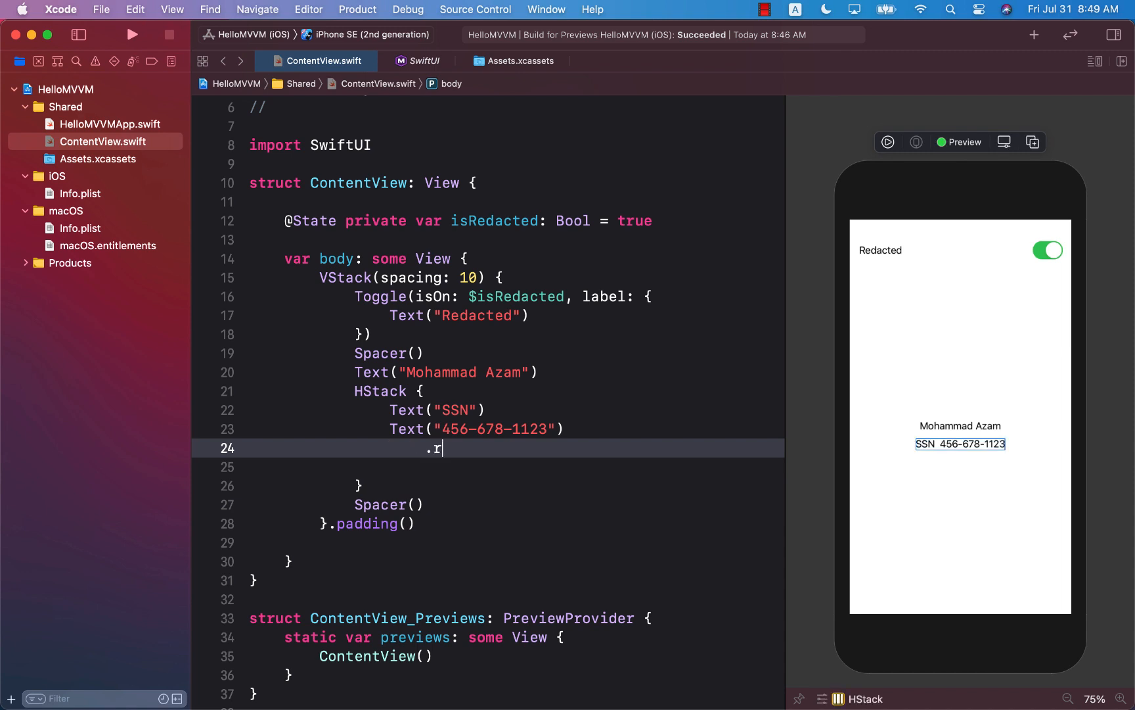
type("edacted(reason: RedactionReasons")
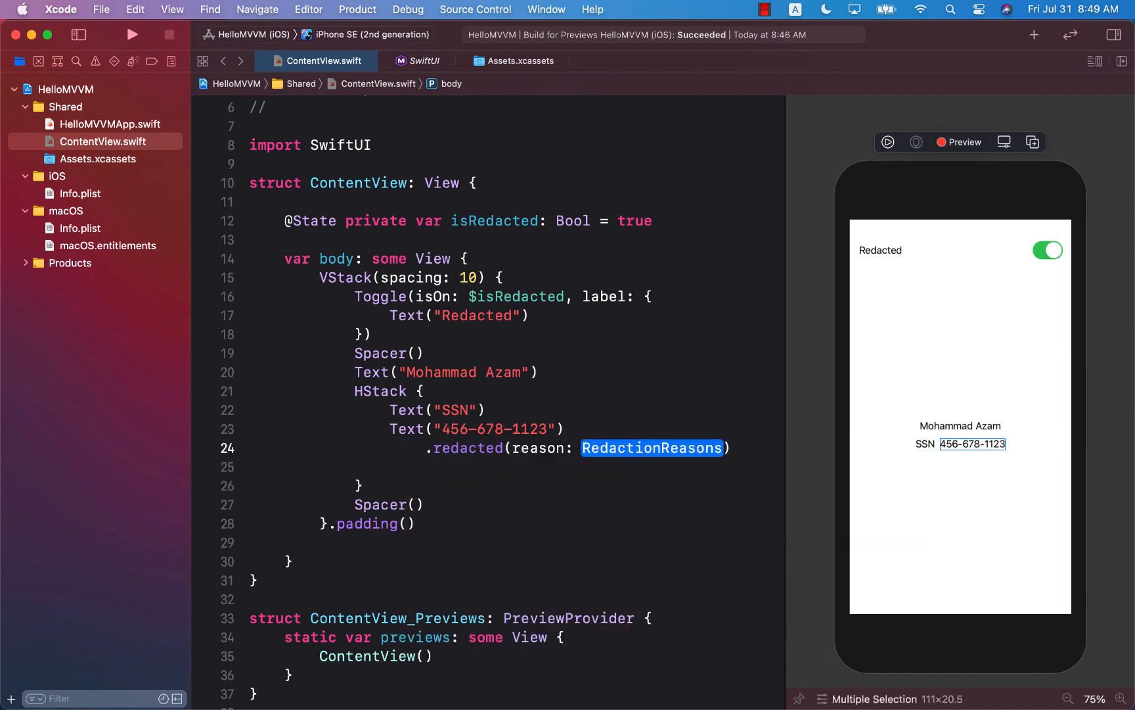
type(".placeholder")
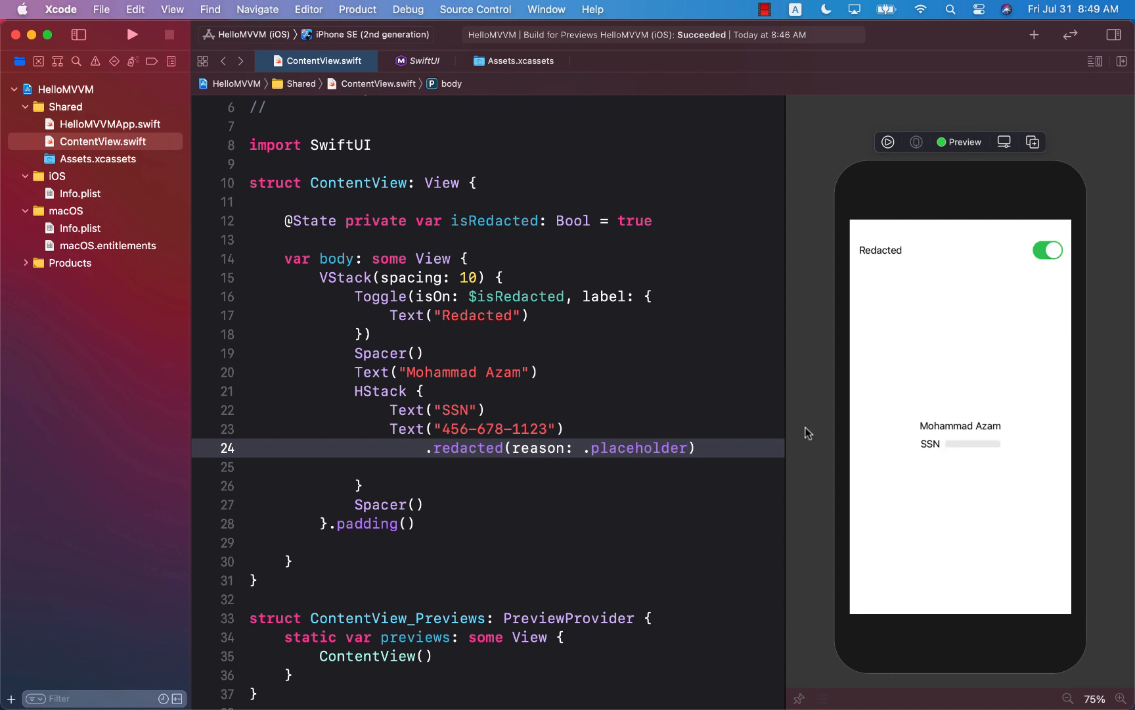
mouse_move(990, 453)
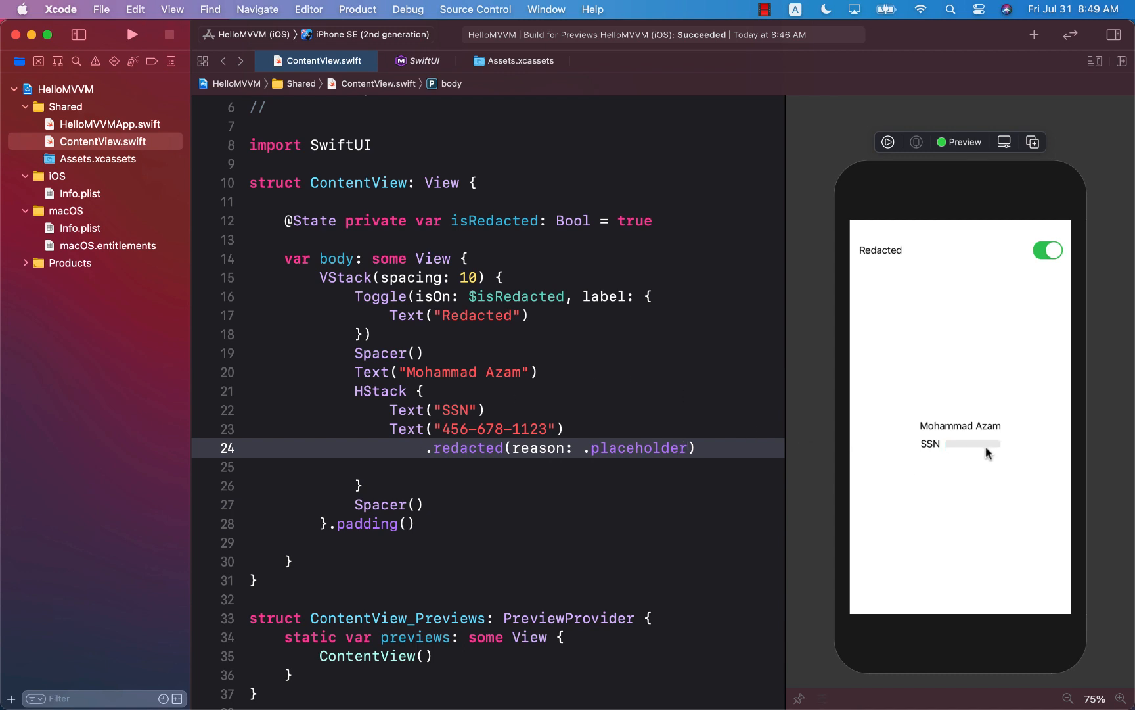
mouse_move(957, 450)
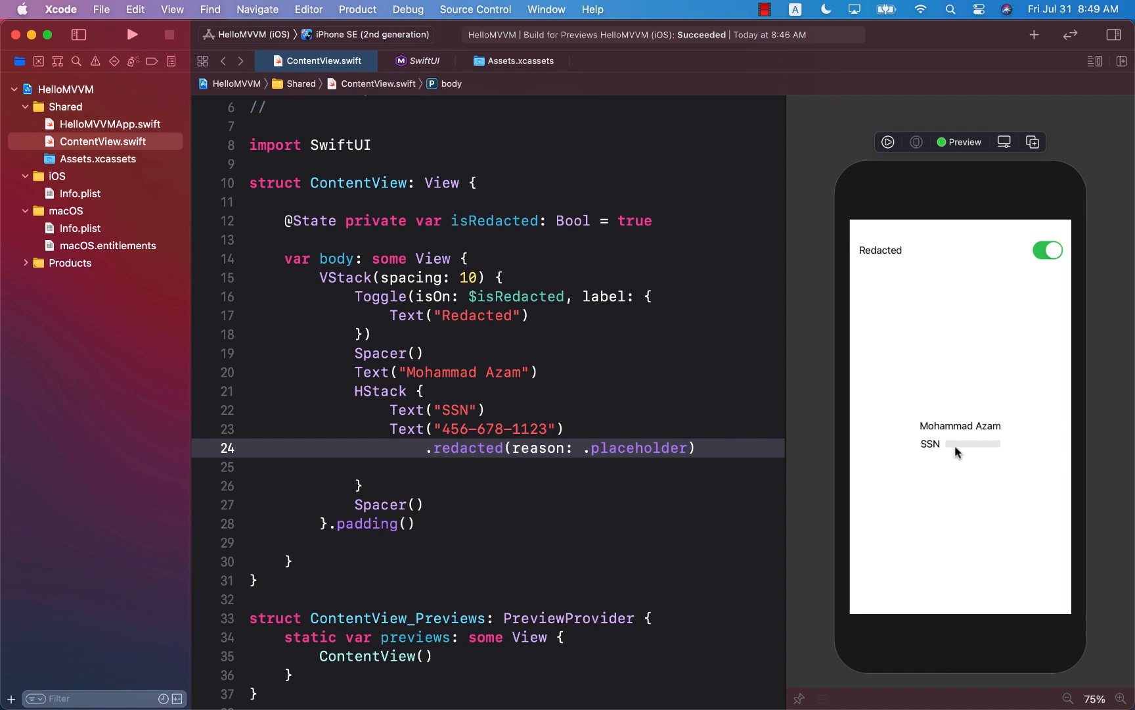
mouse_move(983, 449)
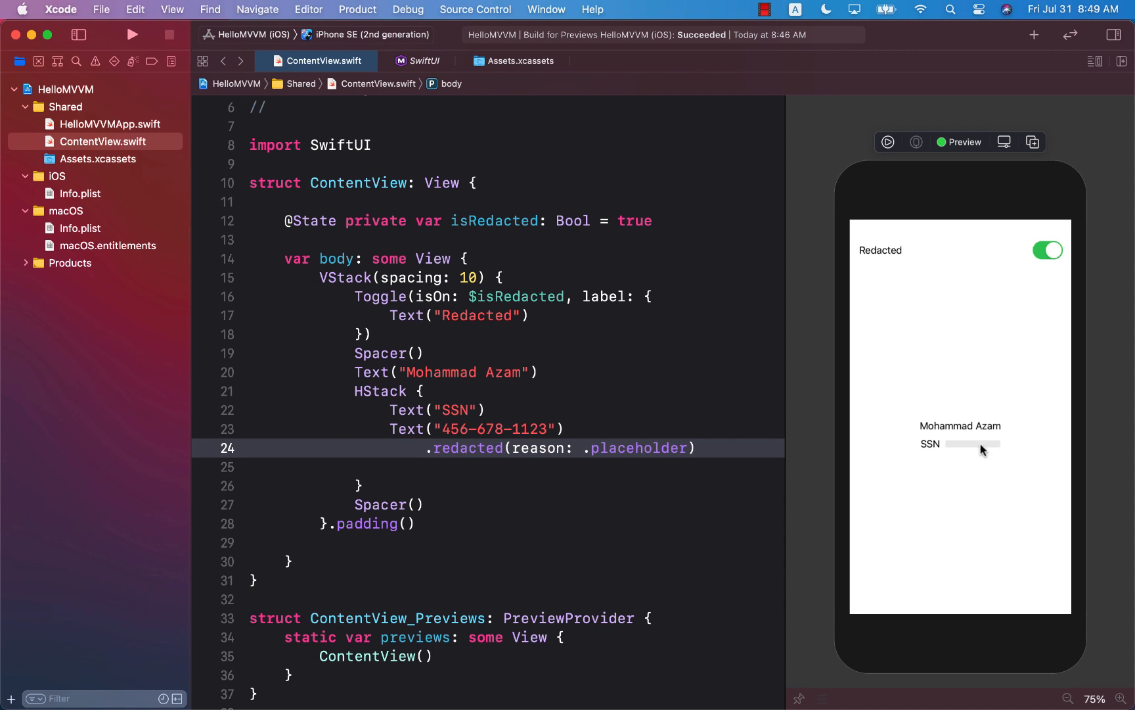
mouse_move(590, 530)
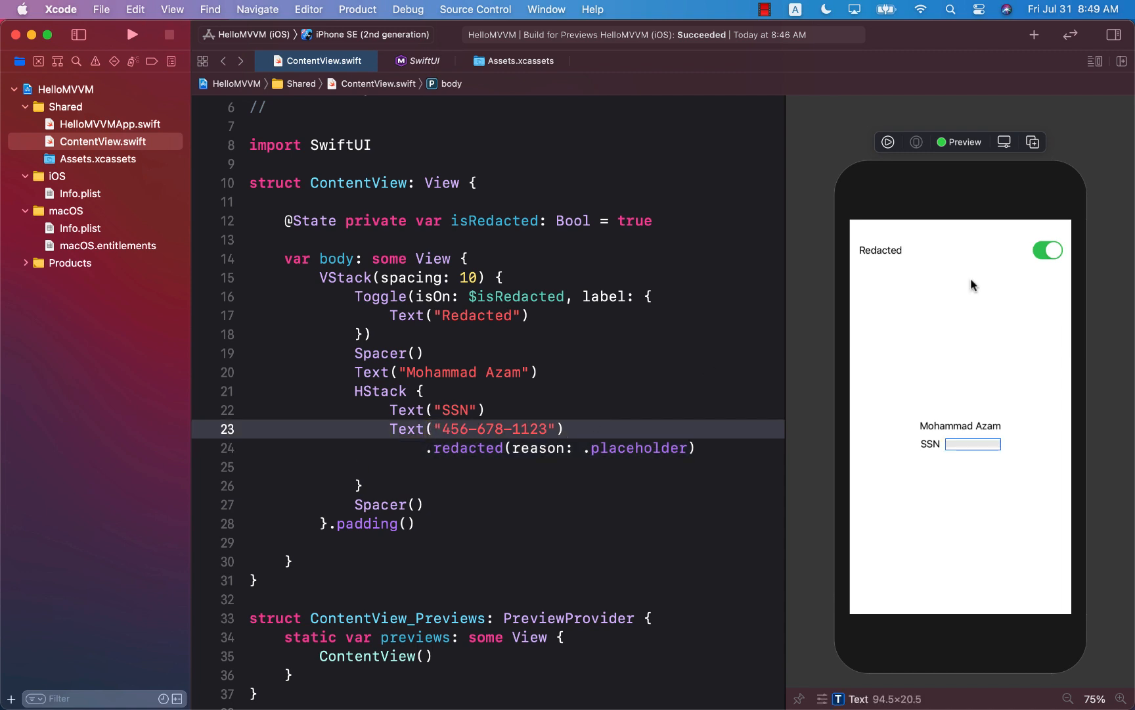
mouse_move(812, 373)
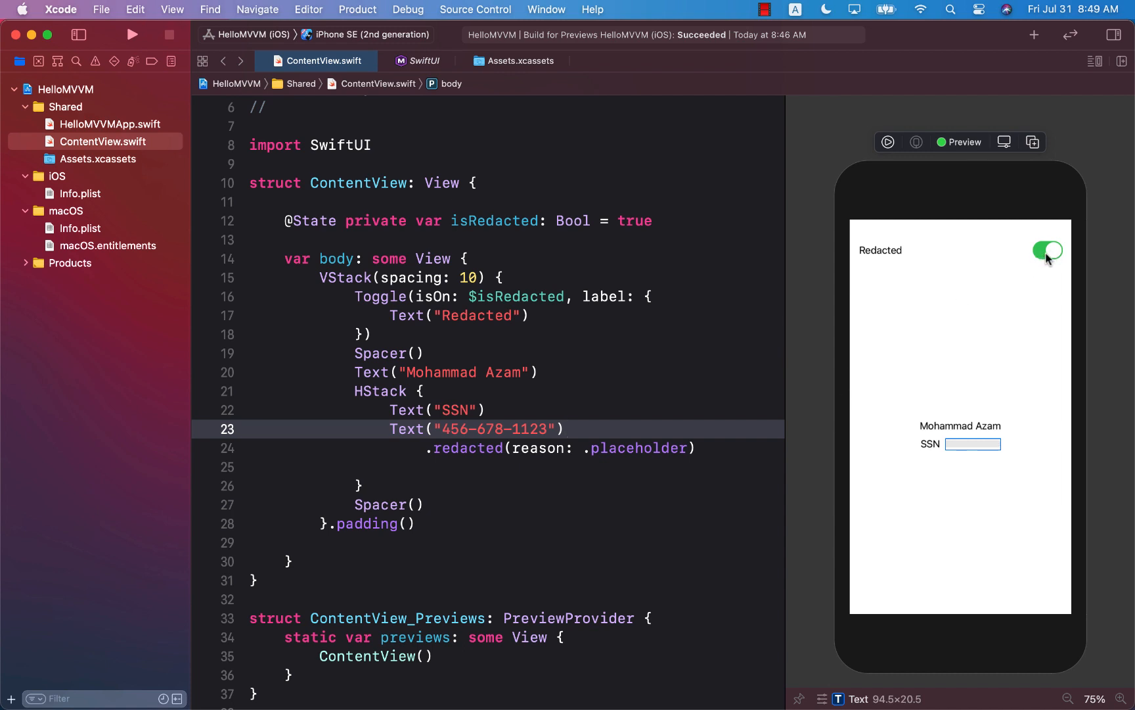
mouse_move(814, 406)
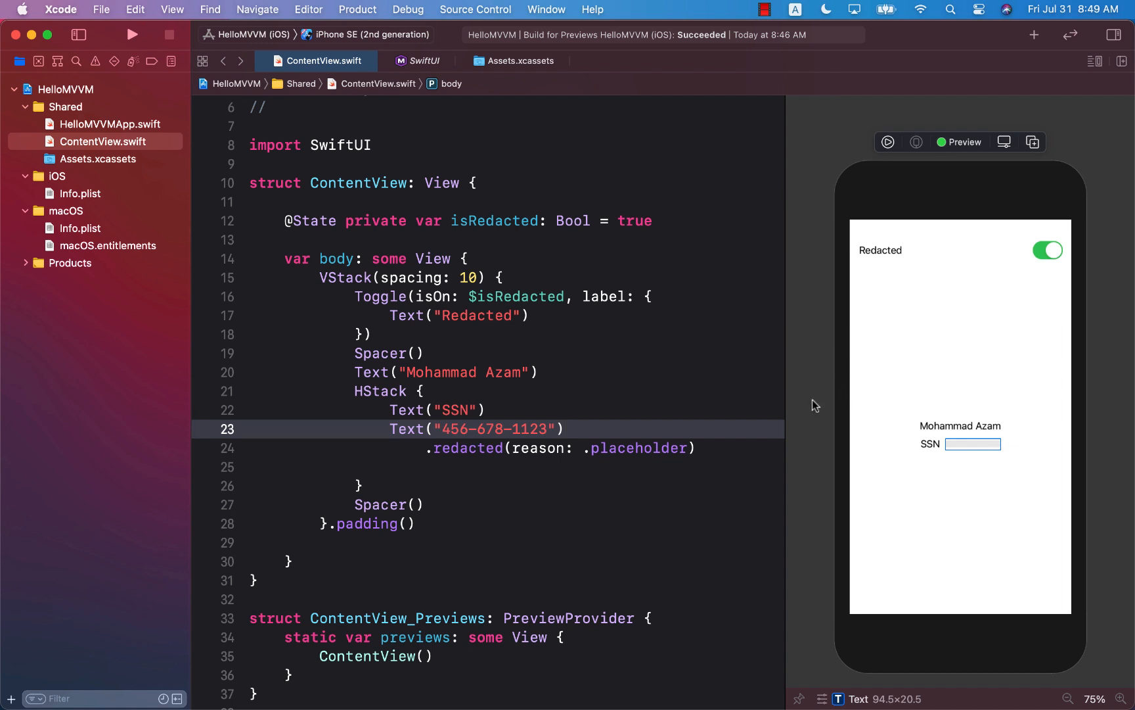
- Make the redaction reason isRedacted ? .placeholder : .init(), completing isRedacted
left_click(611, 449)
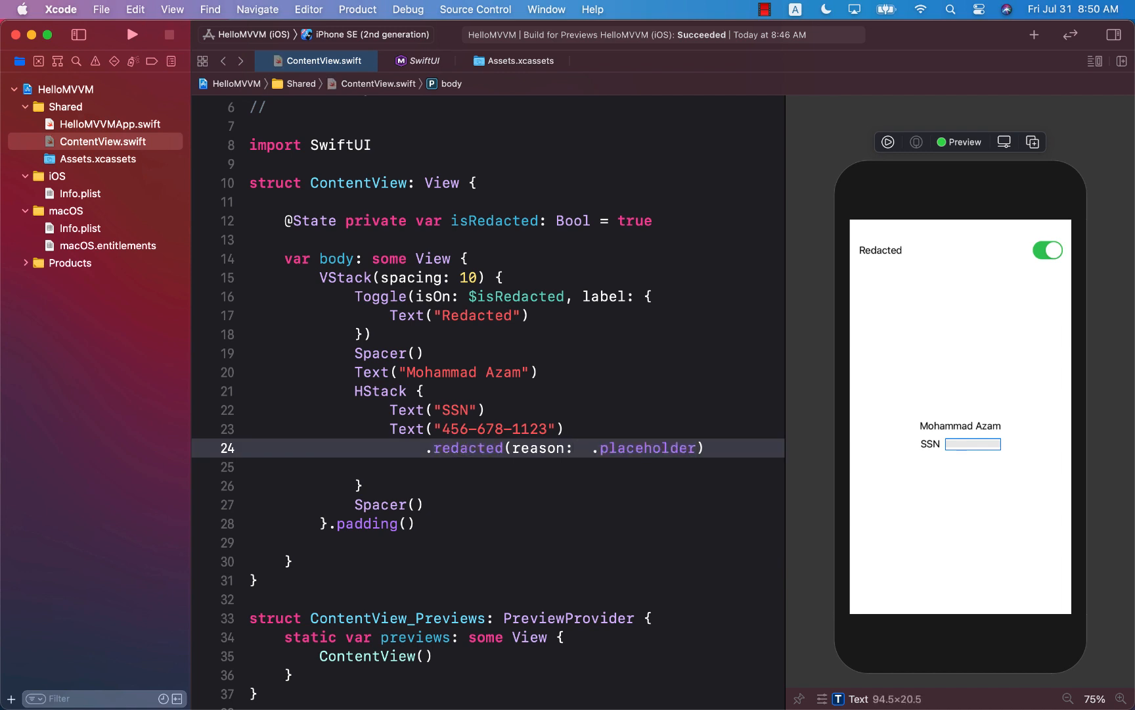
type("isRed")
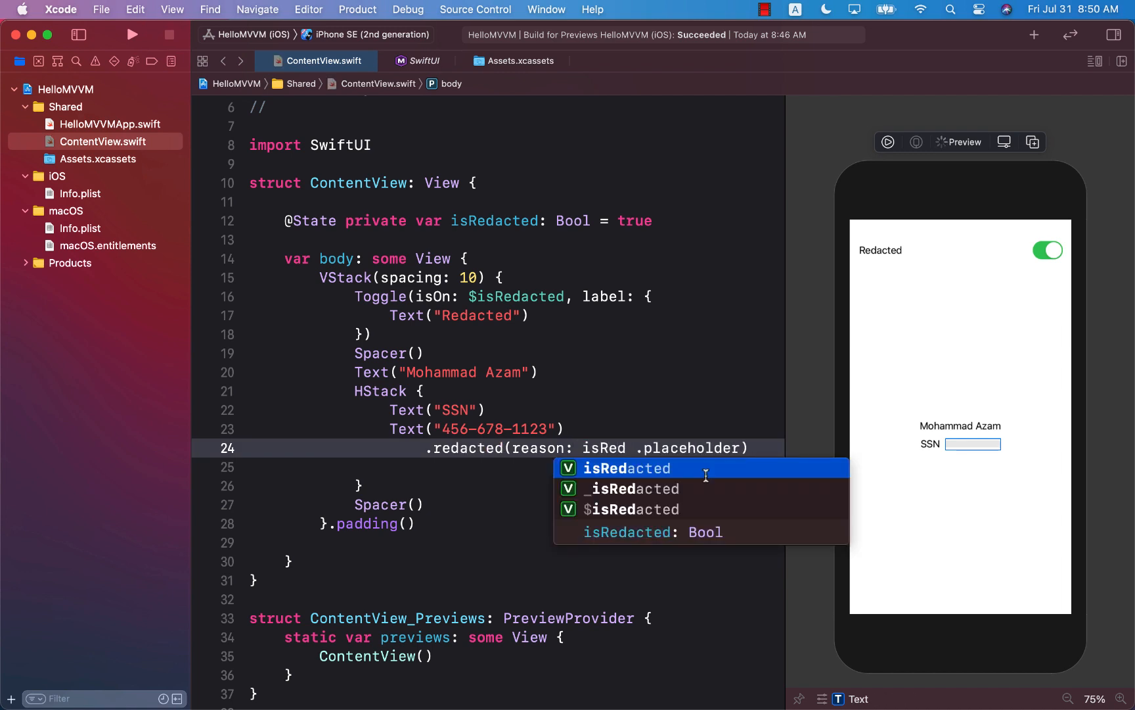
left_click(627, 468)
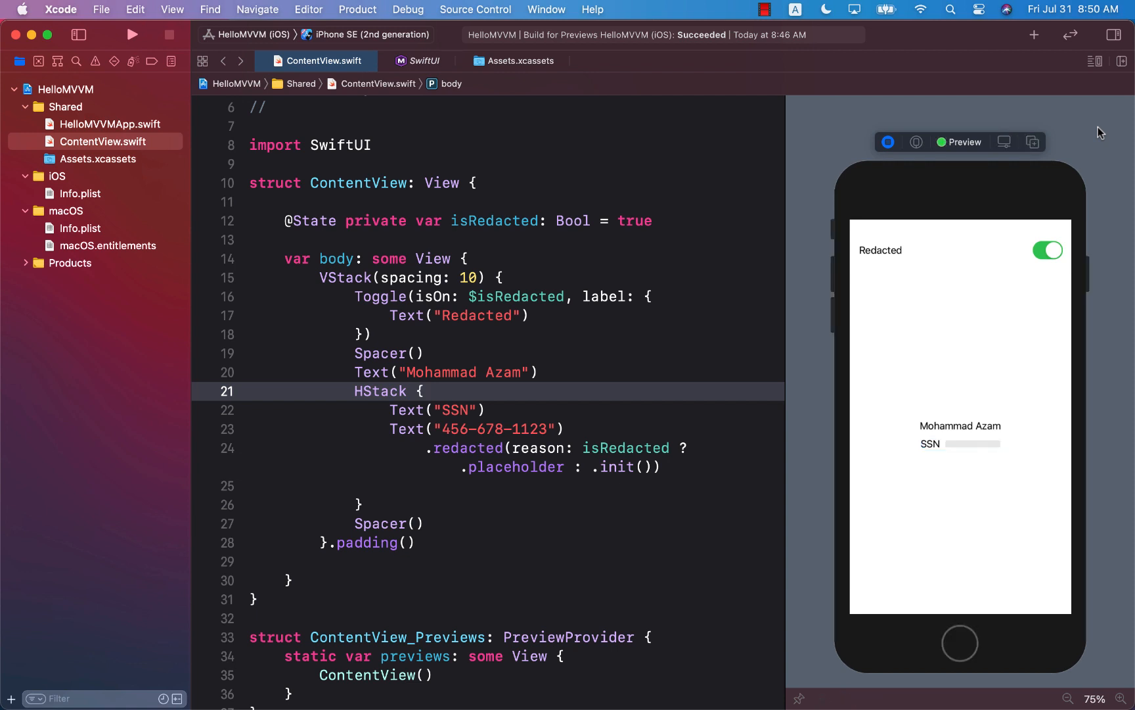
mouse_move(1054, 261)
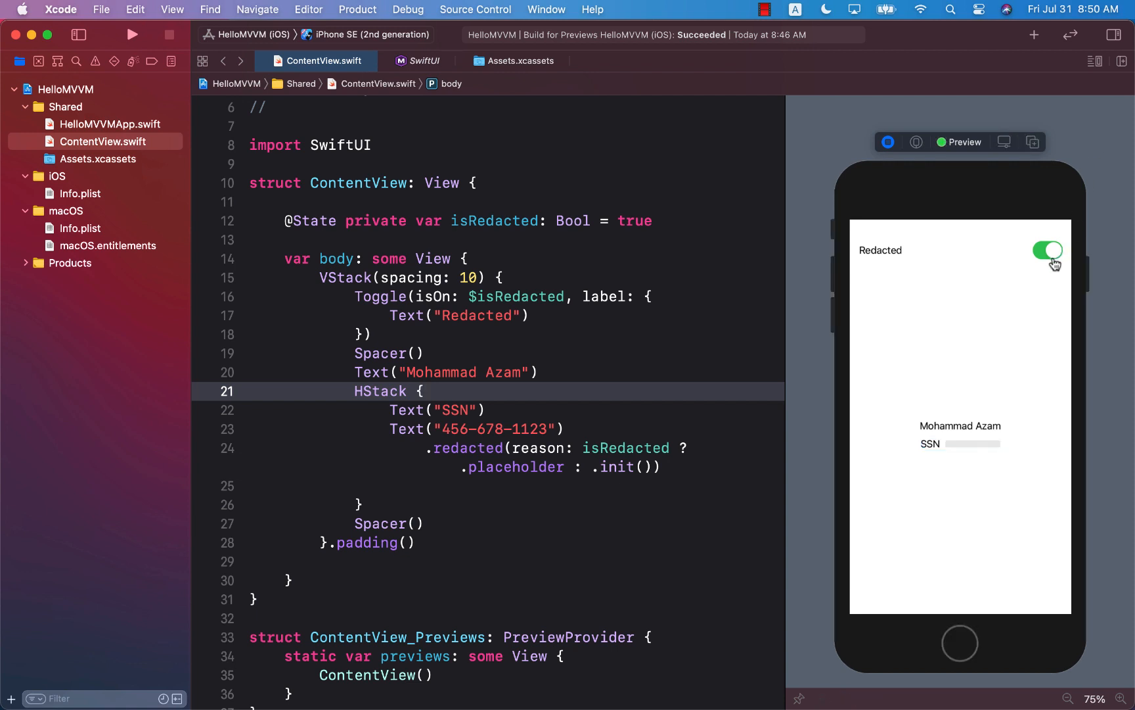
mouse_move(954, 456)
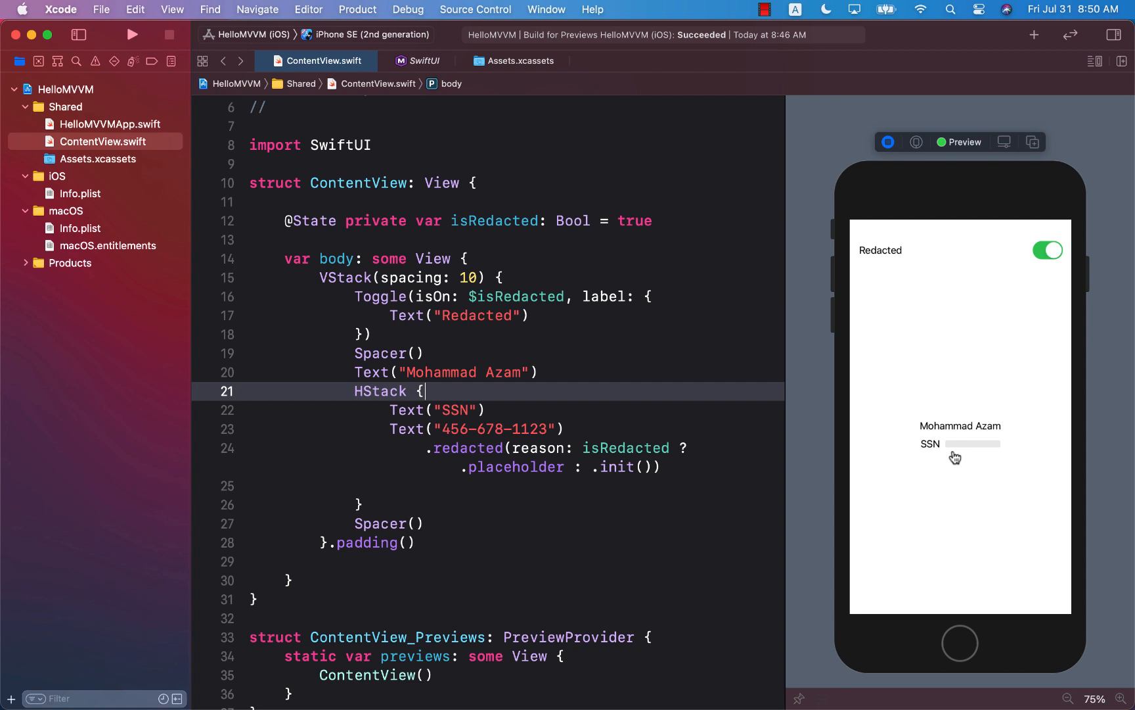
mouse_move(986, 456)
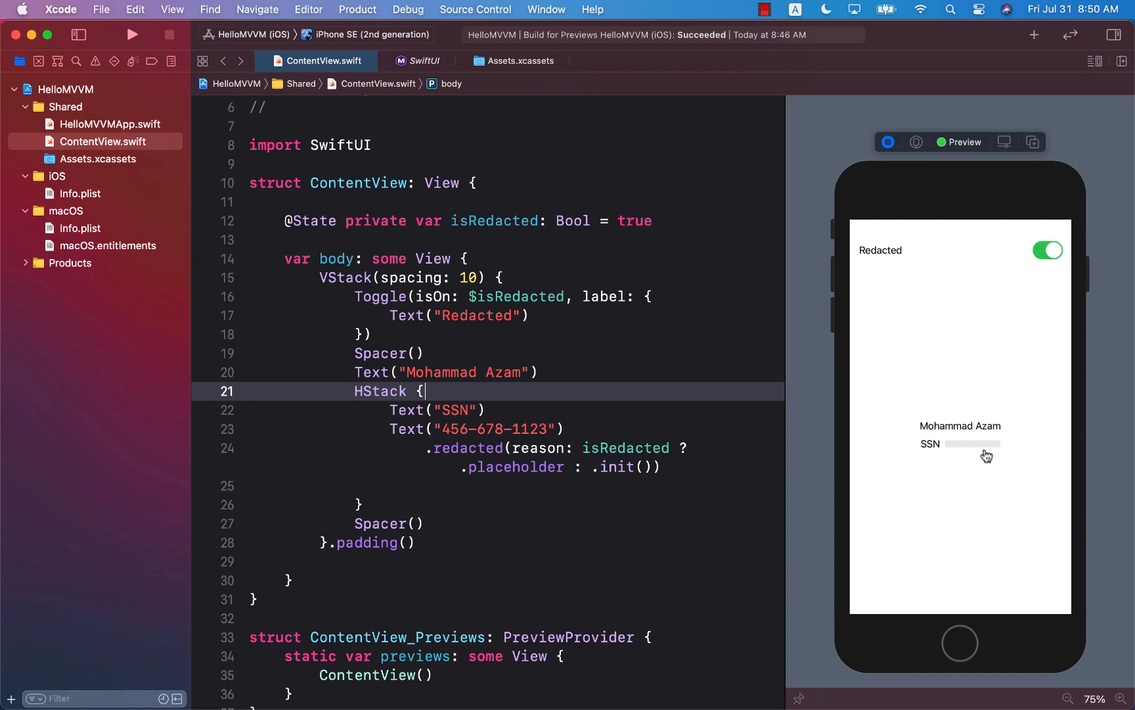
mouse_move(1024, 308)
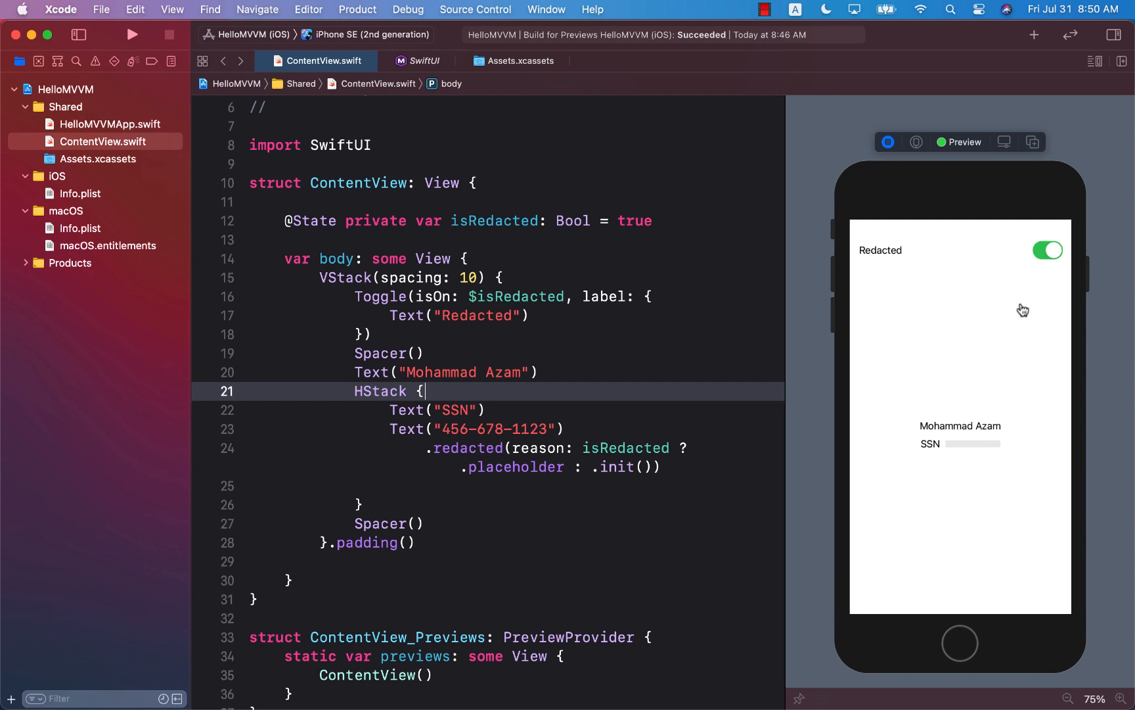
left_click(1047, 250)
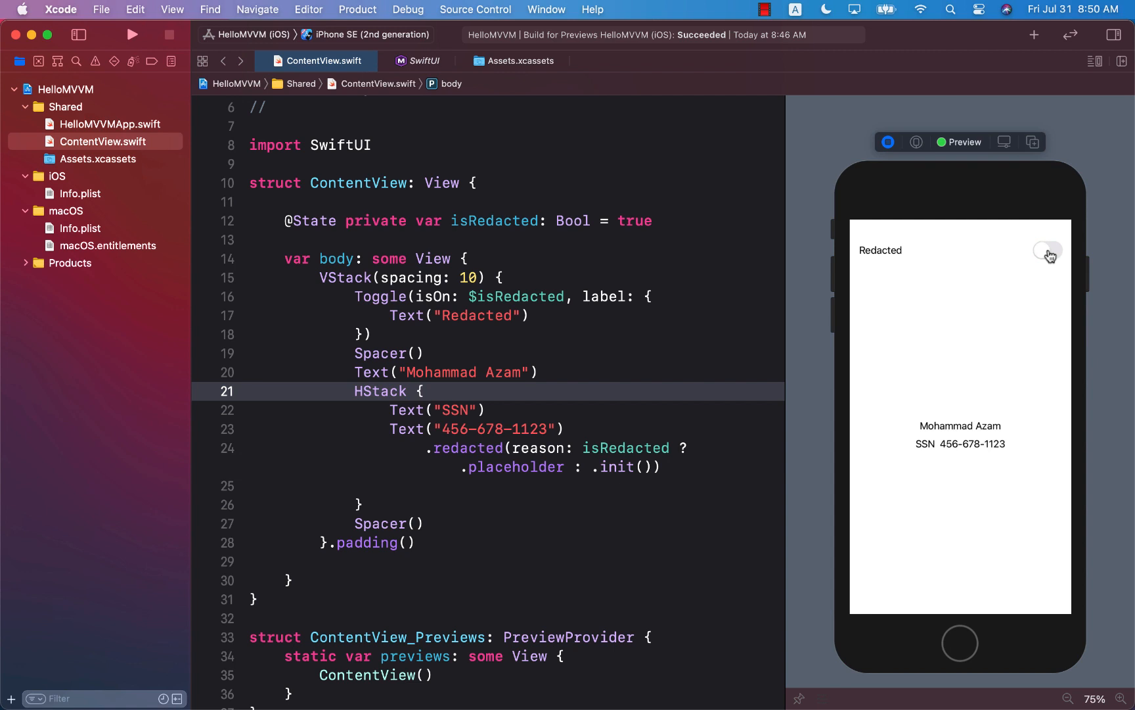
left_click(1046, 251)
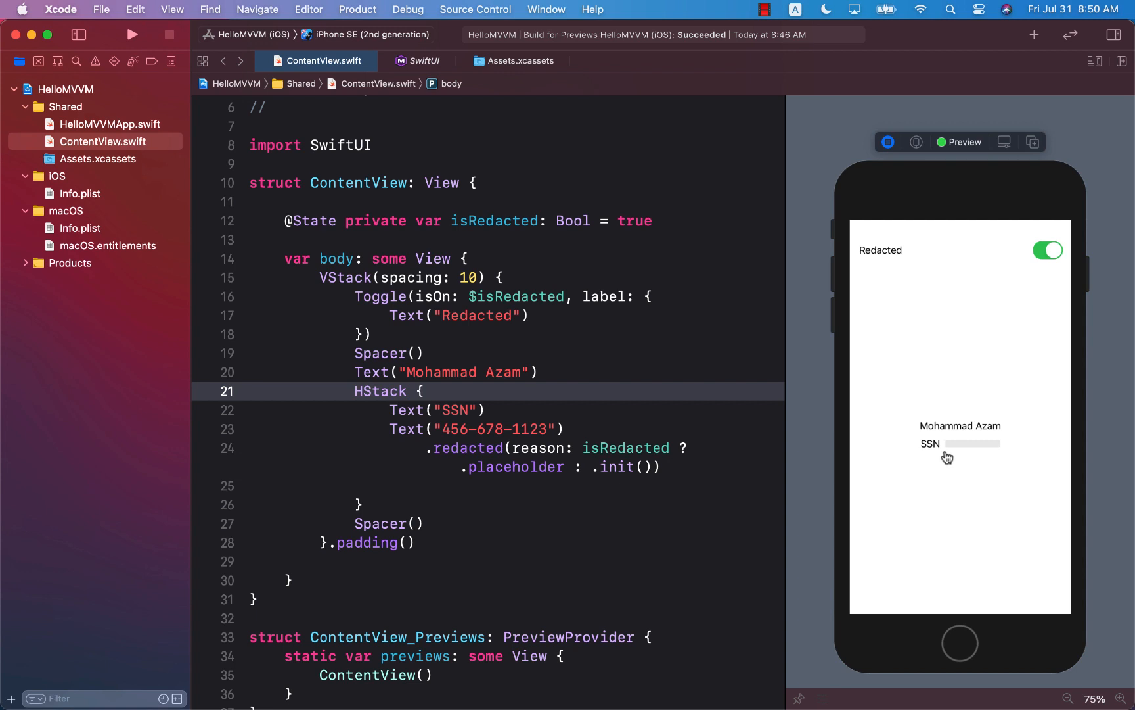
mouse_move(1001, 456)
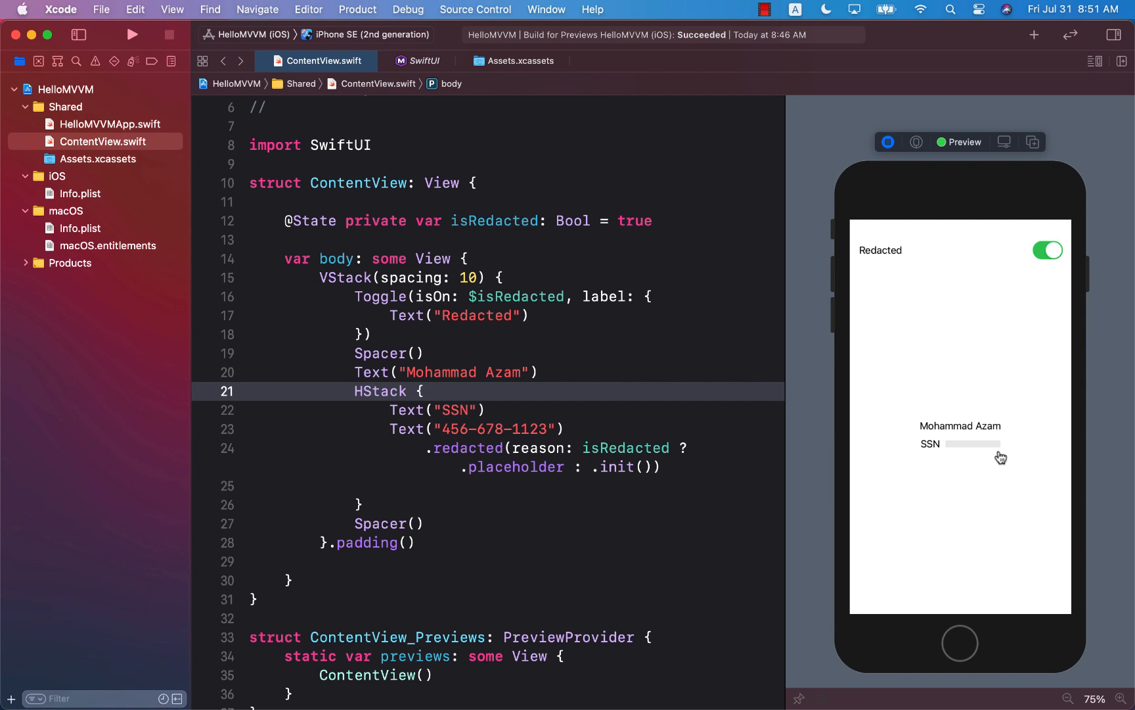
mouse_move(963, 457)
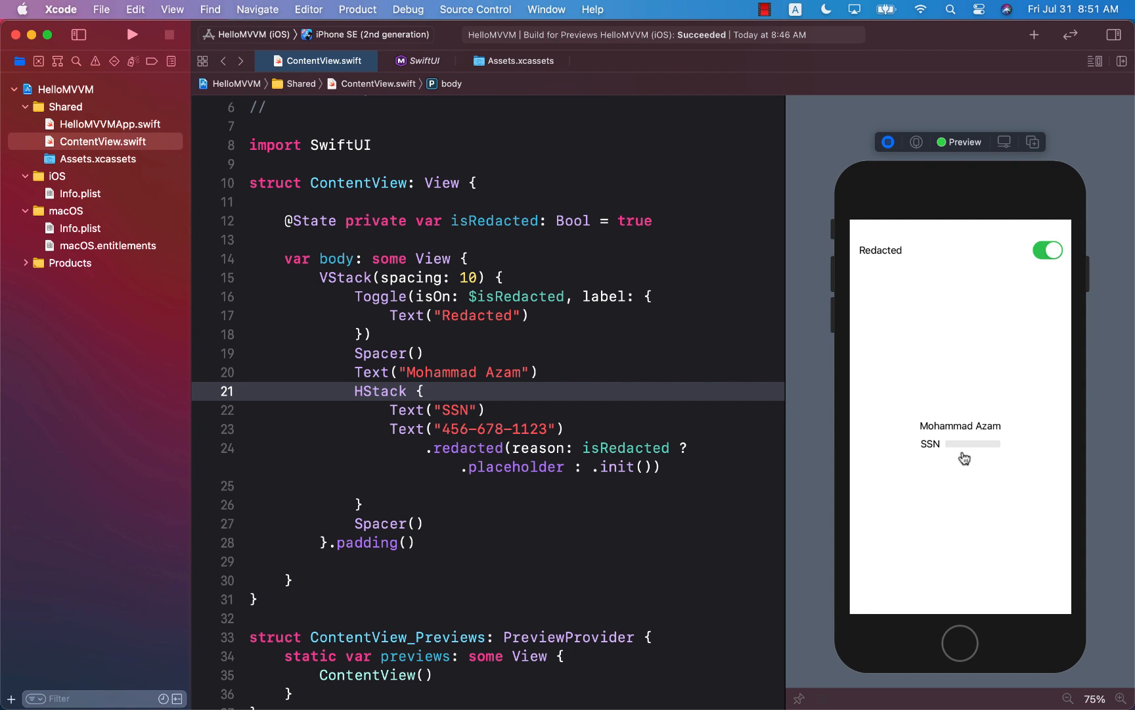
mouse_move(981, 461)
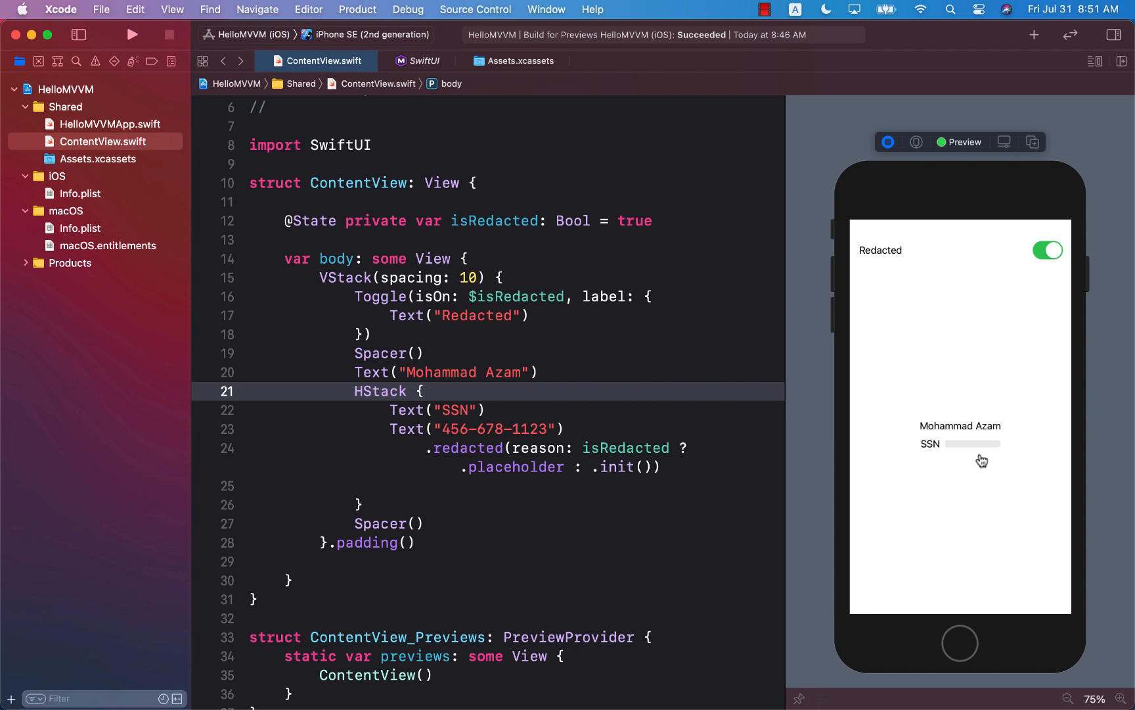
mouse_move(1024, 457)
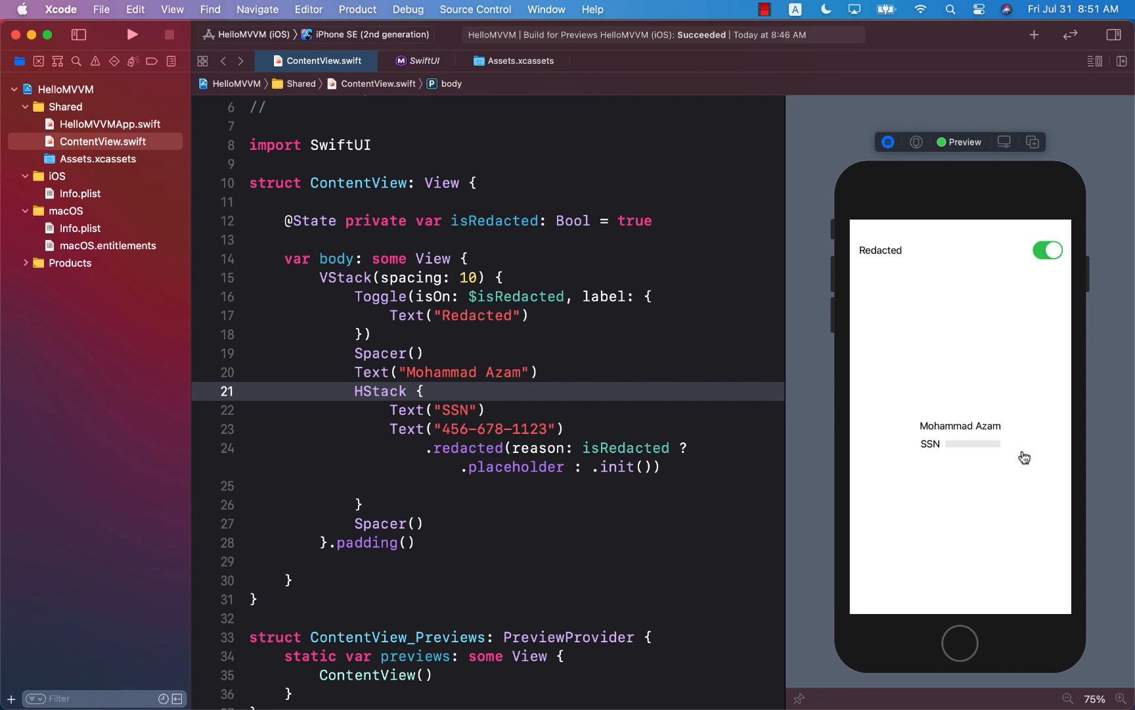
mouse_move(995, 457)
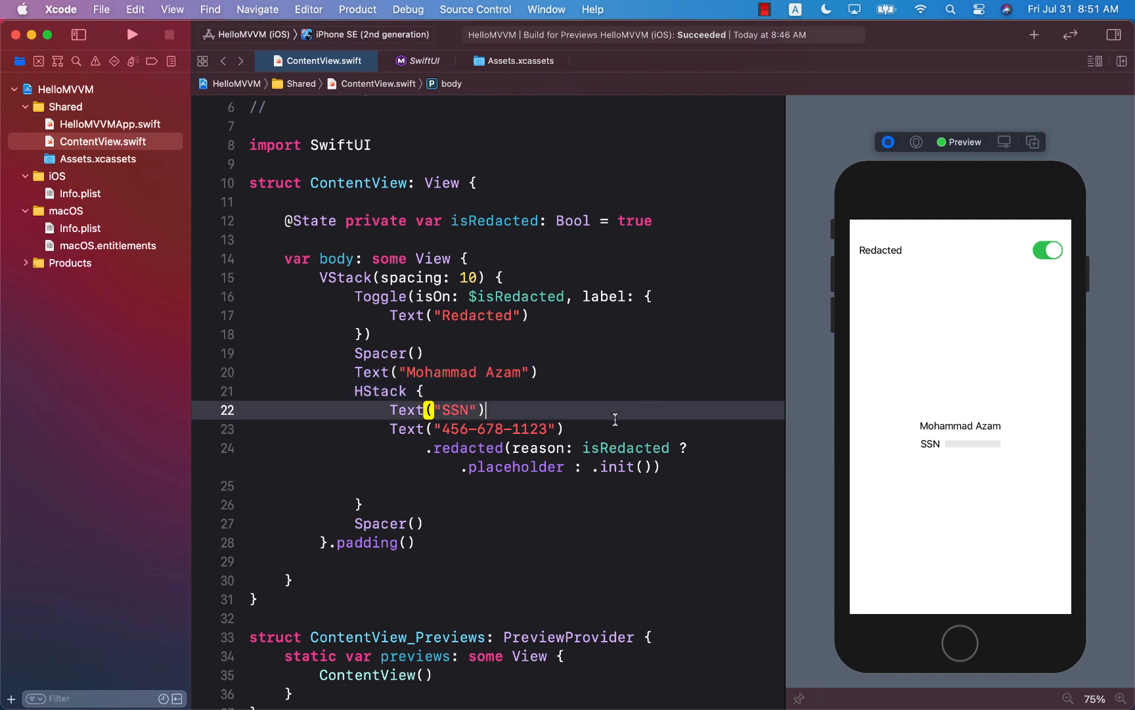
left_click(614, 428)
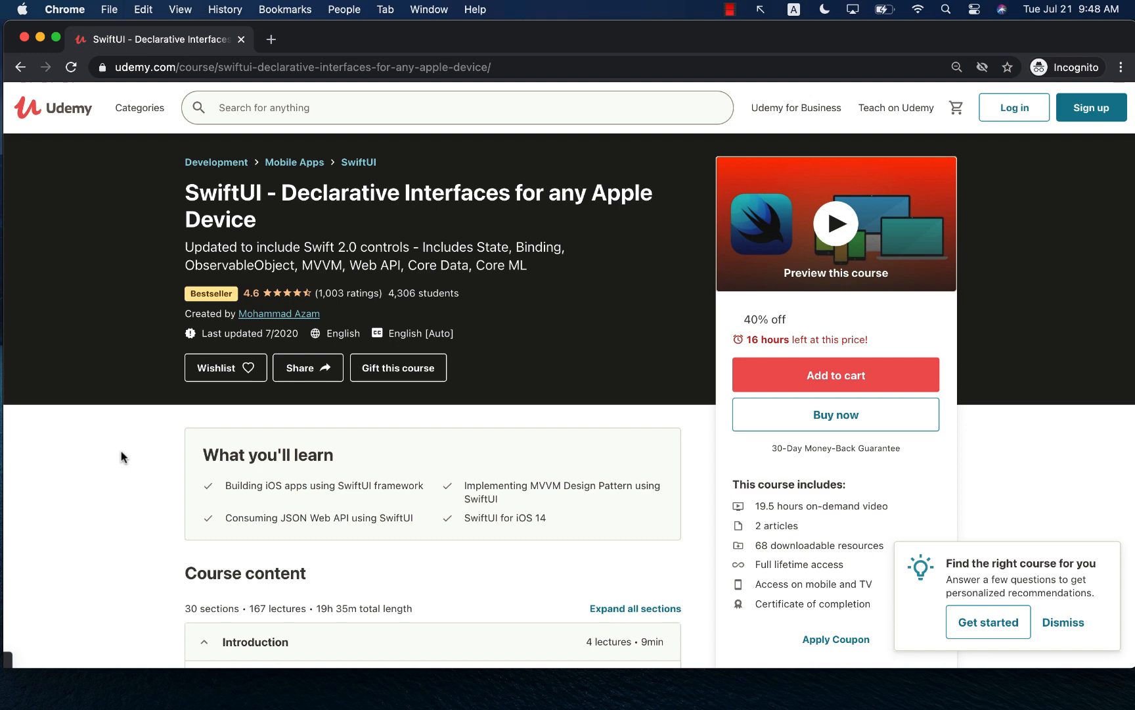
- Scroll down the curriculum and expand the SwiftUI 2.0 section
scroll("down", 3)
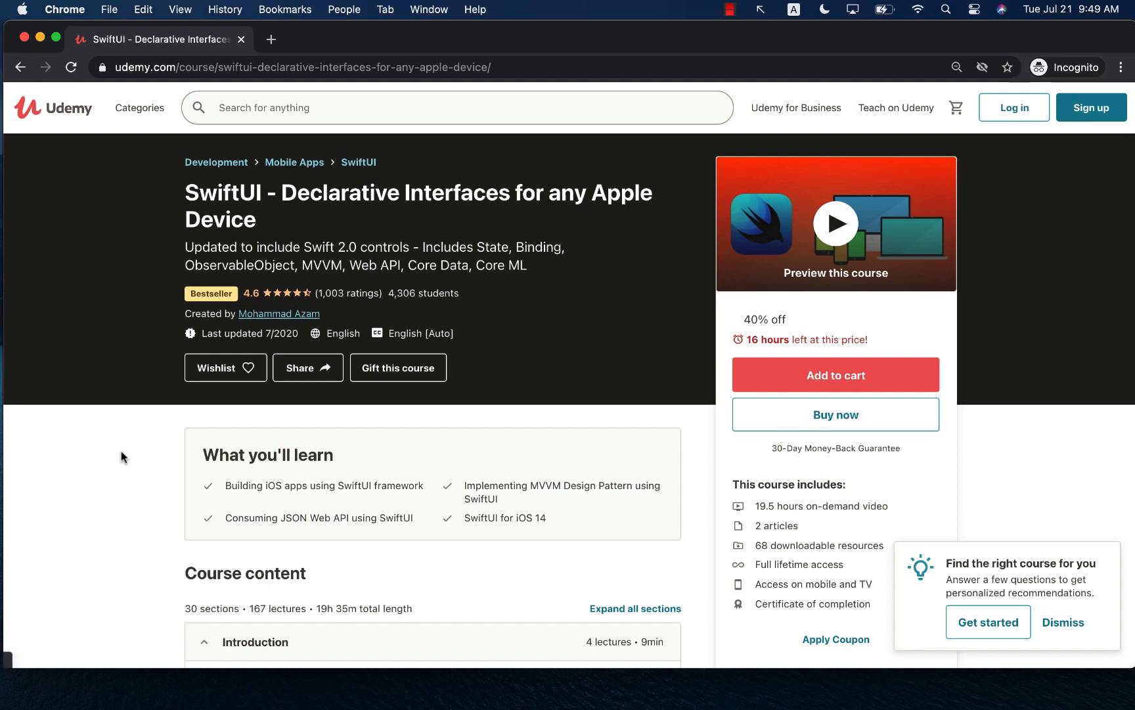
scroll("down", 3)
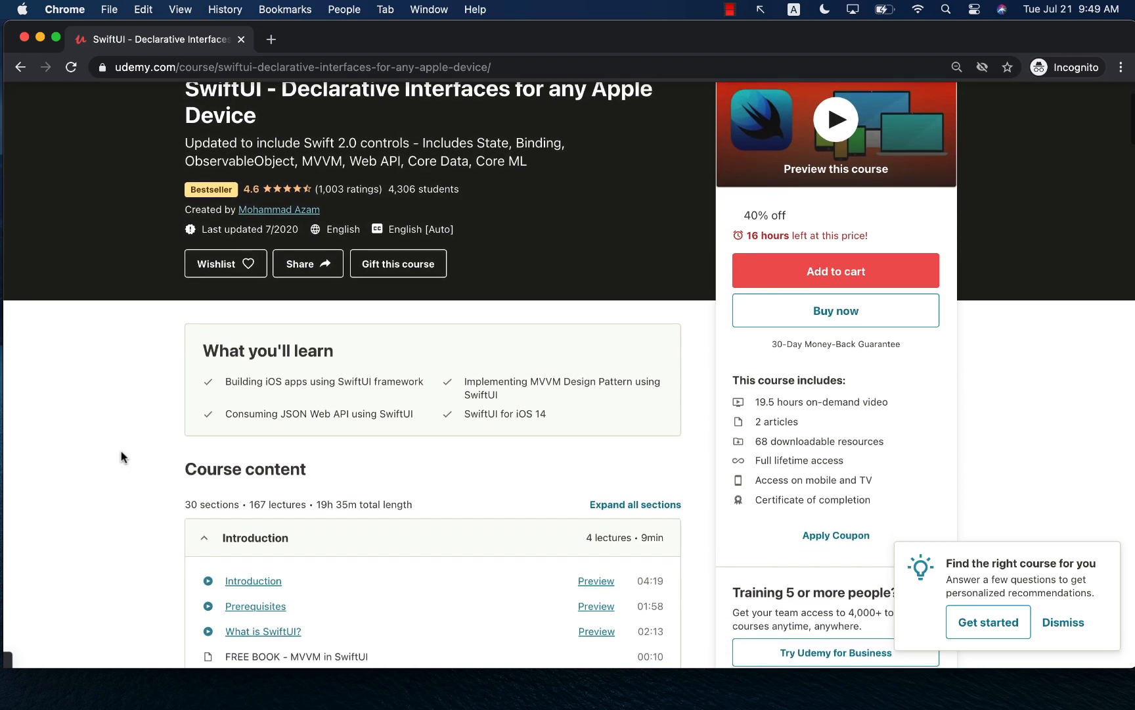
scroll("down", 3)
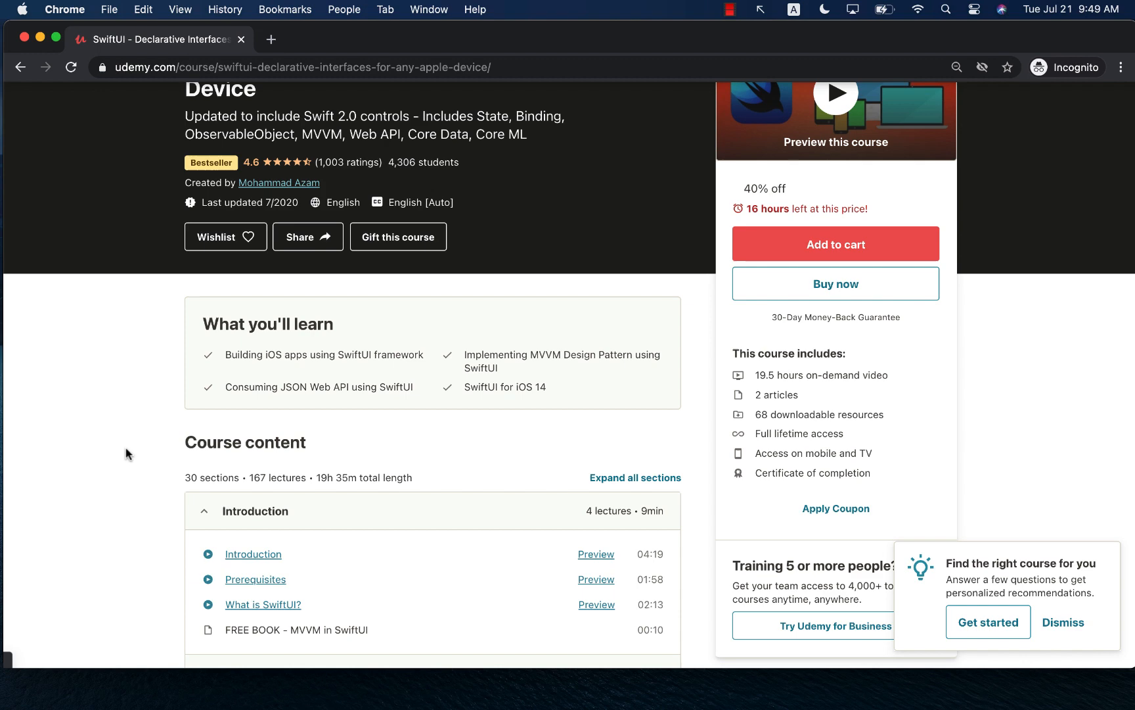
scroll("down", 3)
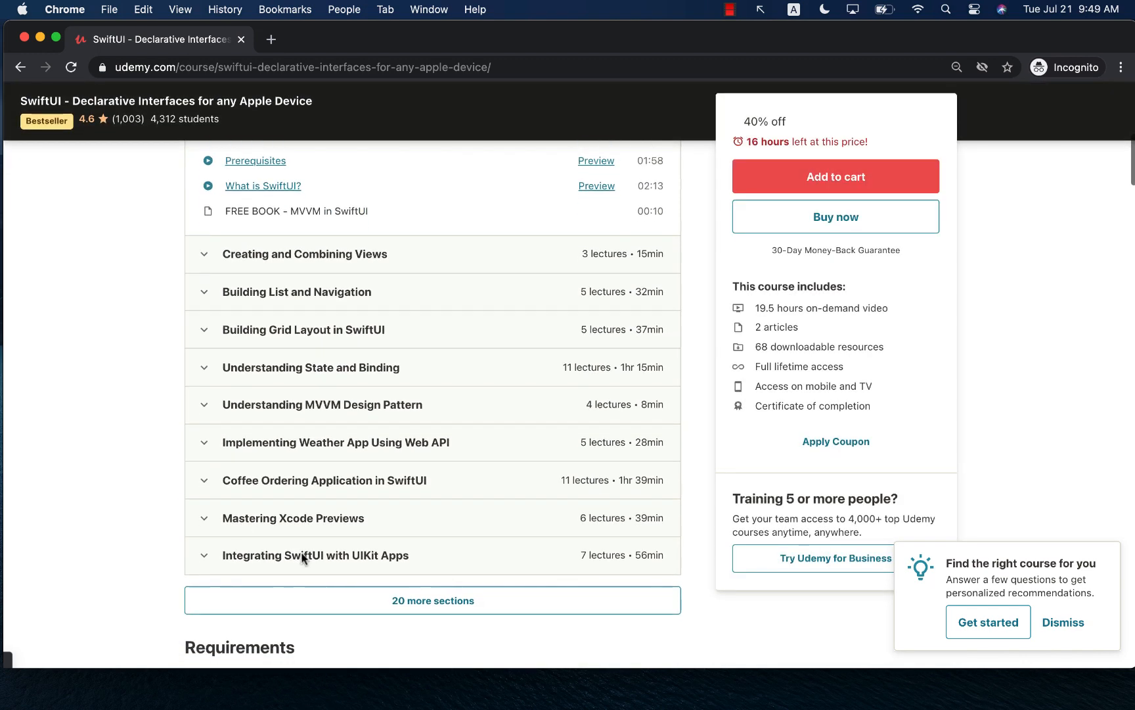
scroll("down", 3)
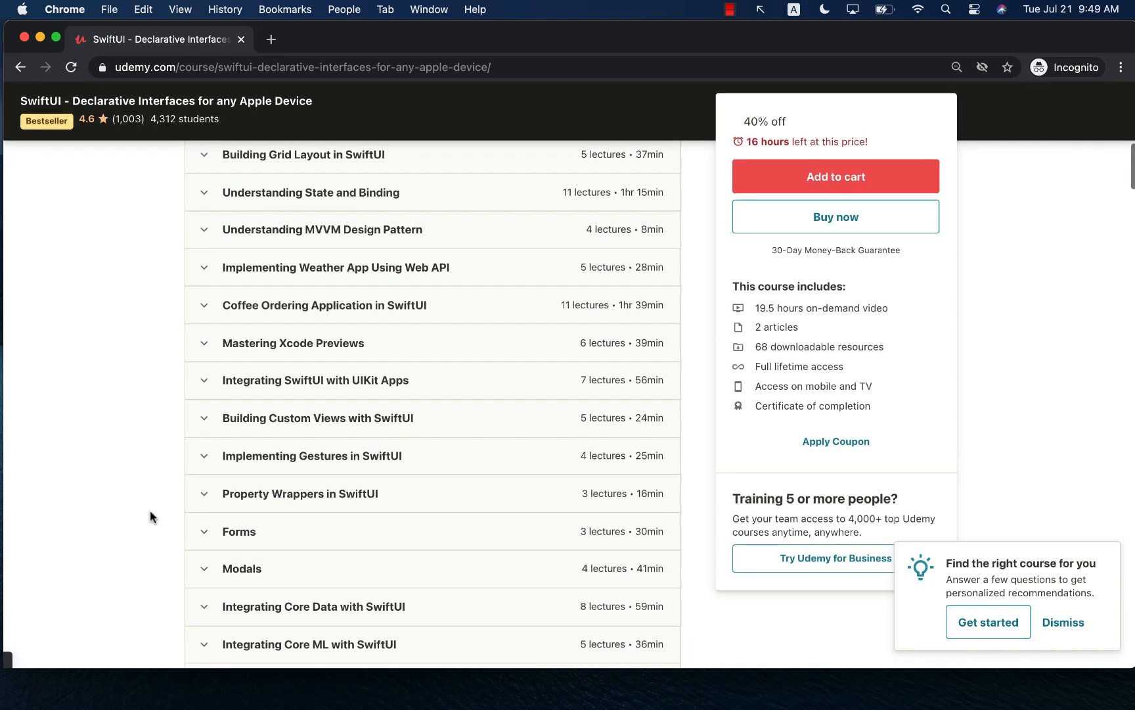
scroll("down", 3)
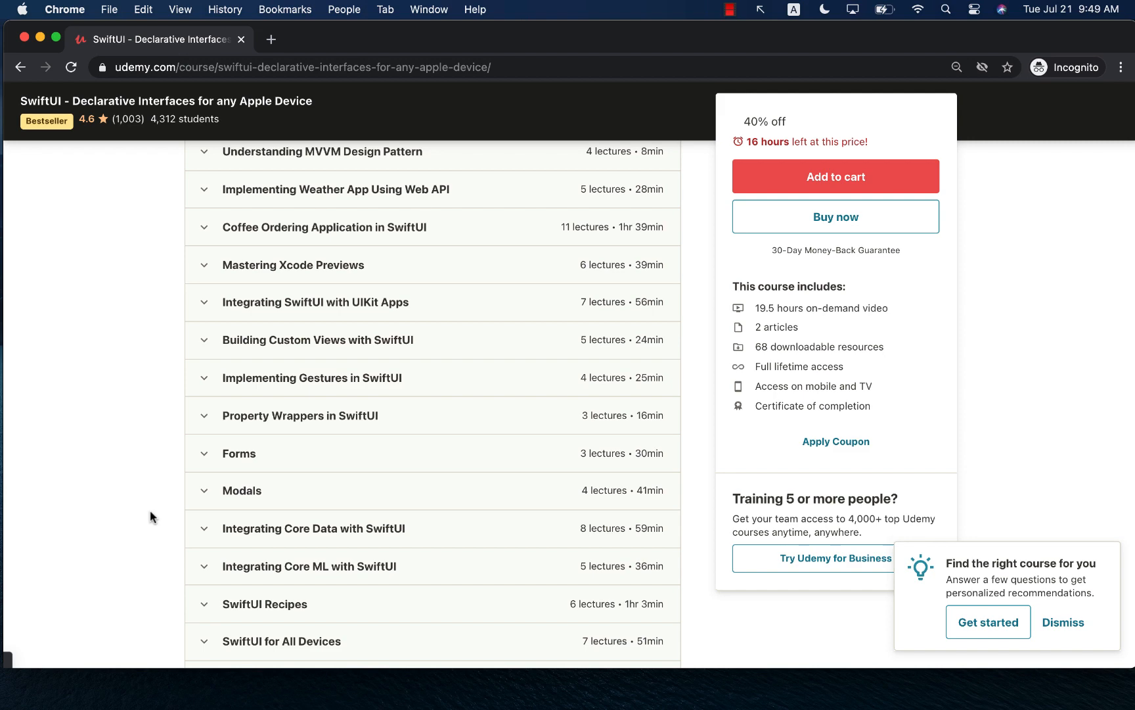
scroll("down", 3)
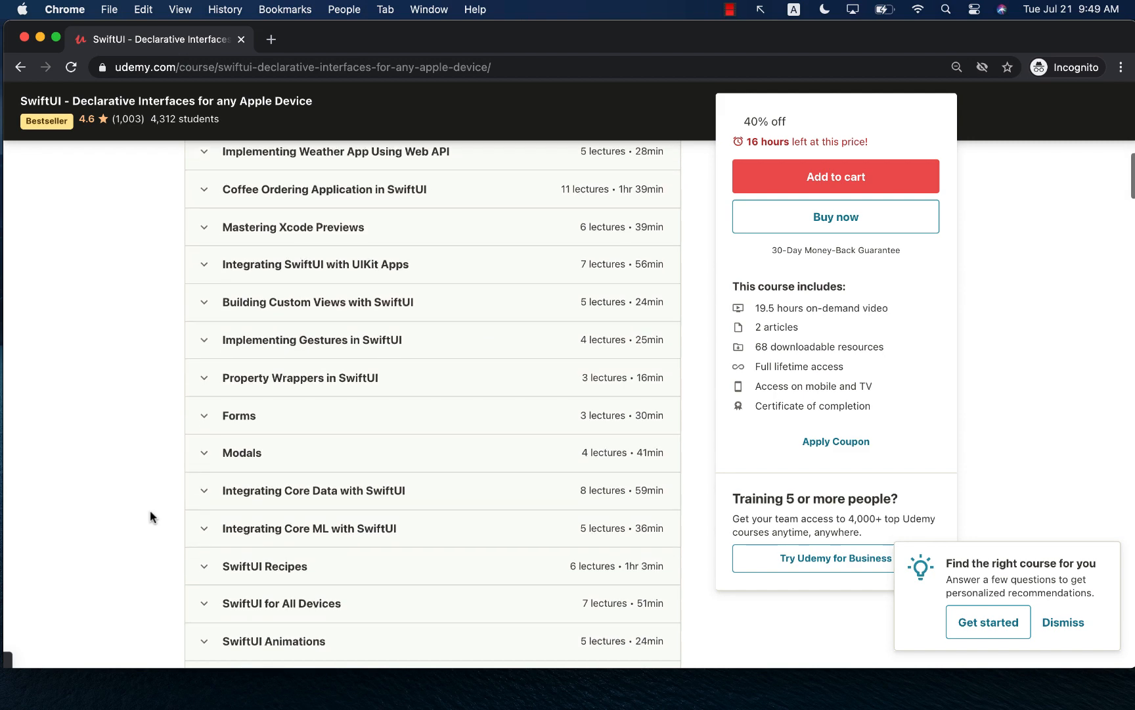
scroll("down", 3)
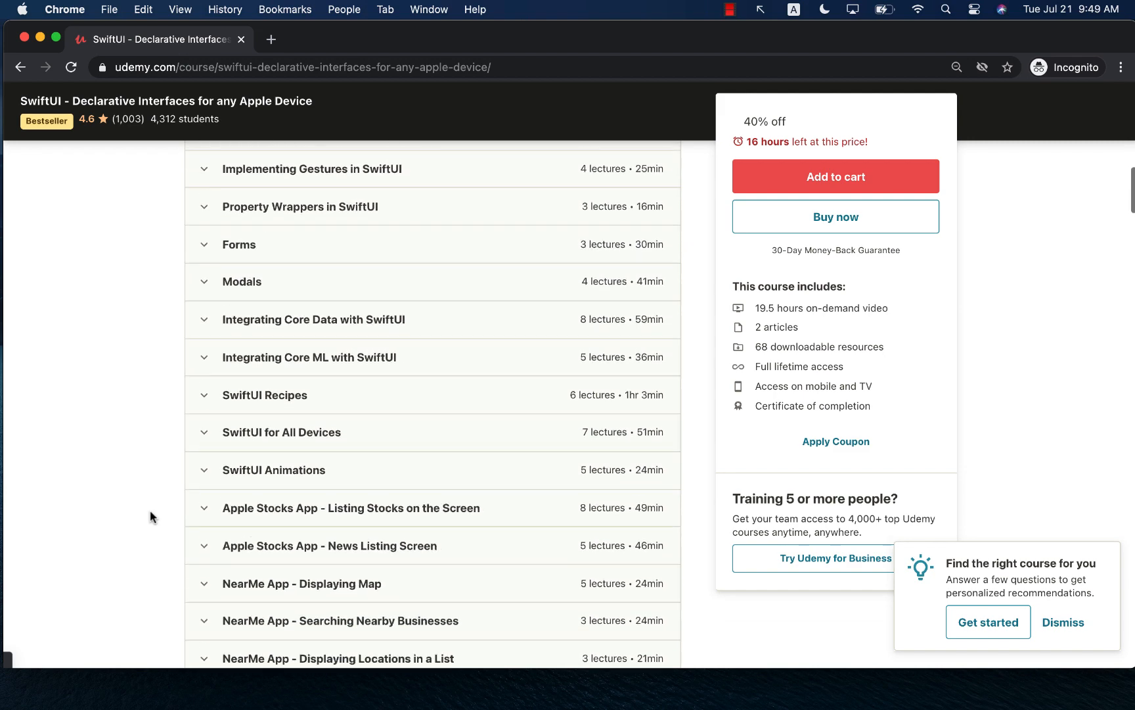
scroll("down", 3)
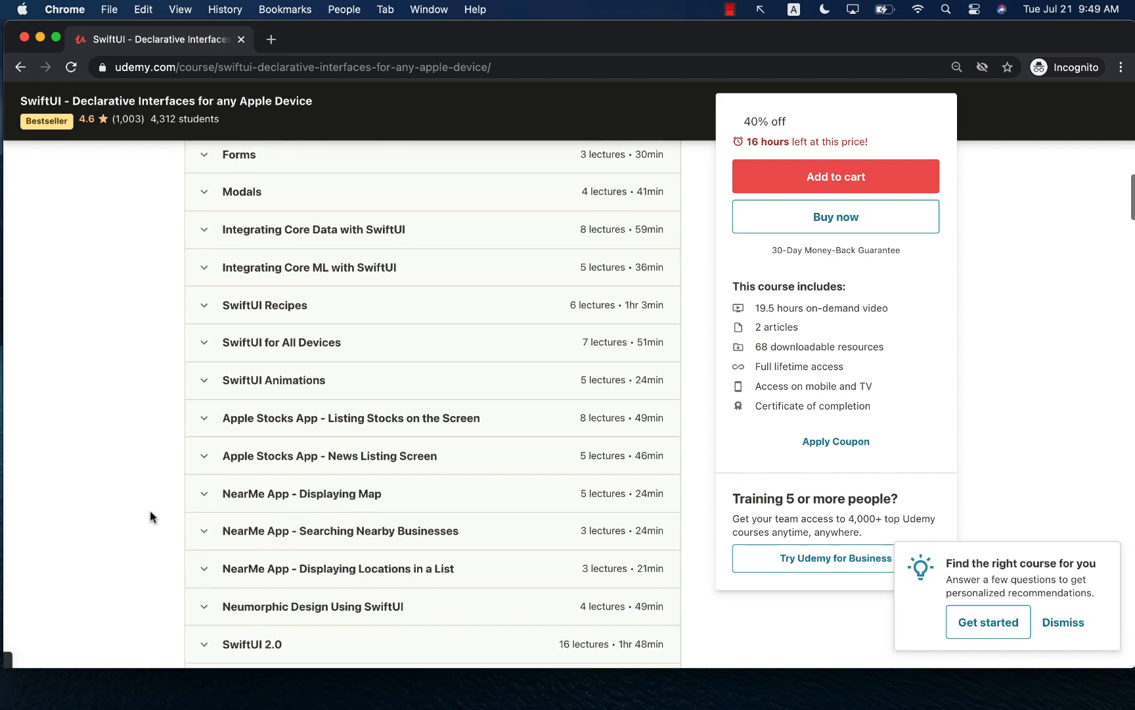
scroll("down", 3)
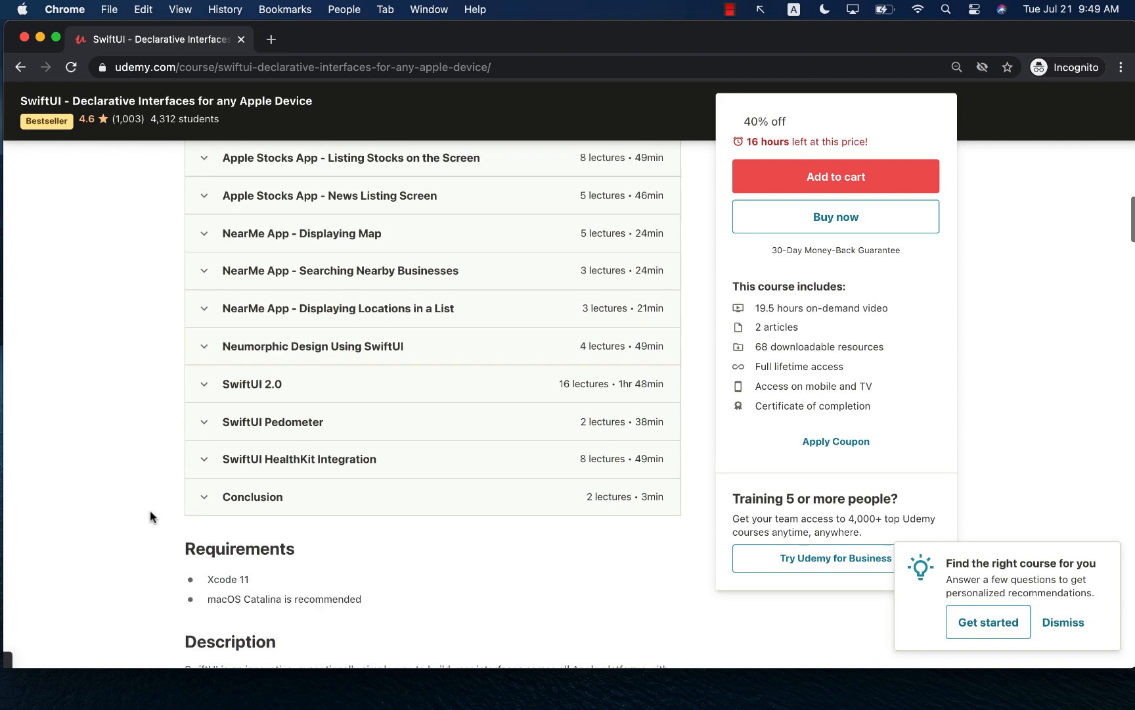
left_click(252, 384)
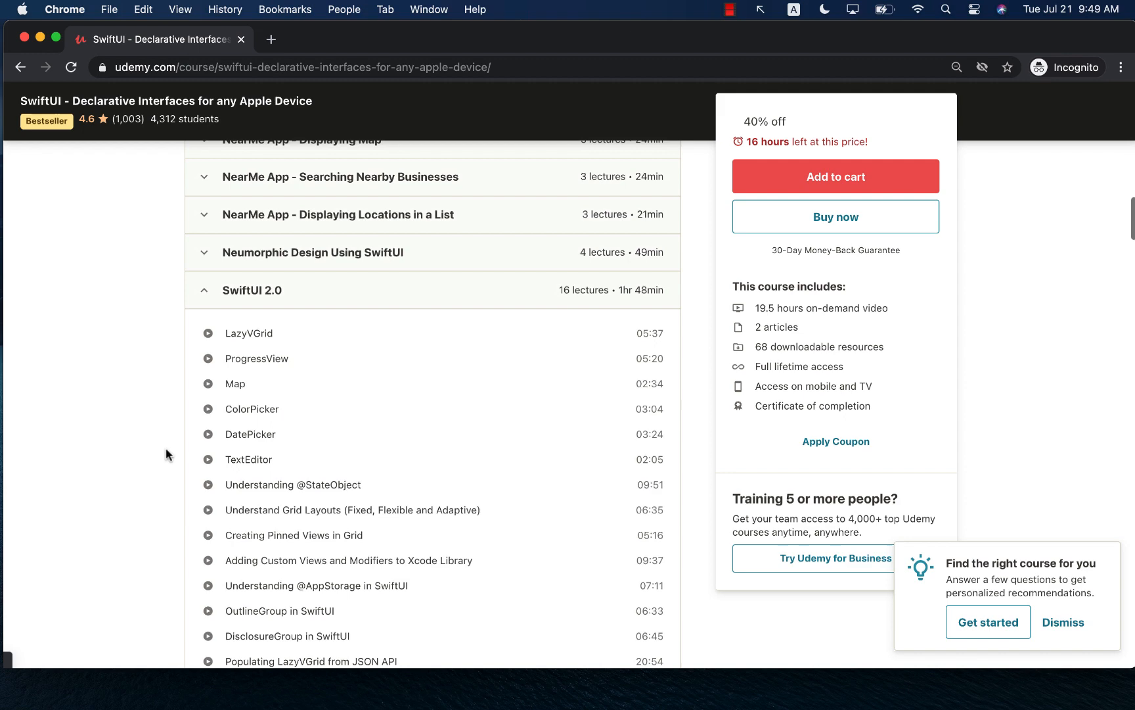
- Expand the SwiftUI Pedometer and SwiftUI HealthKit Integration sections, then scroll past them
scroll("down", 3)
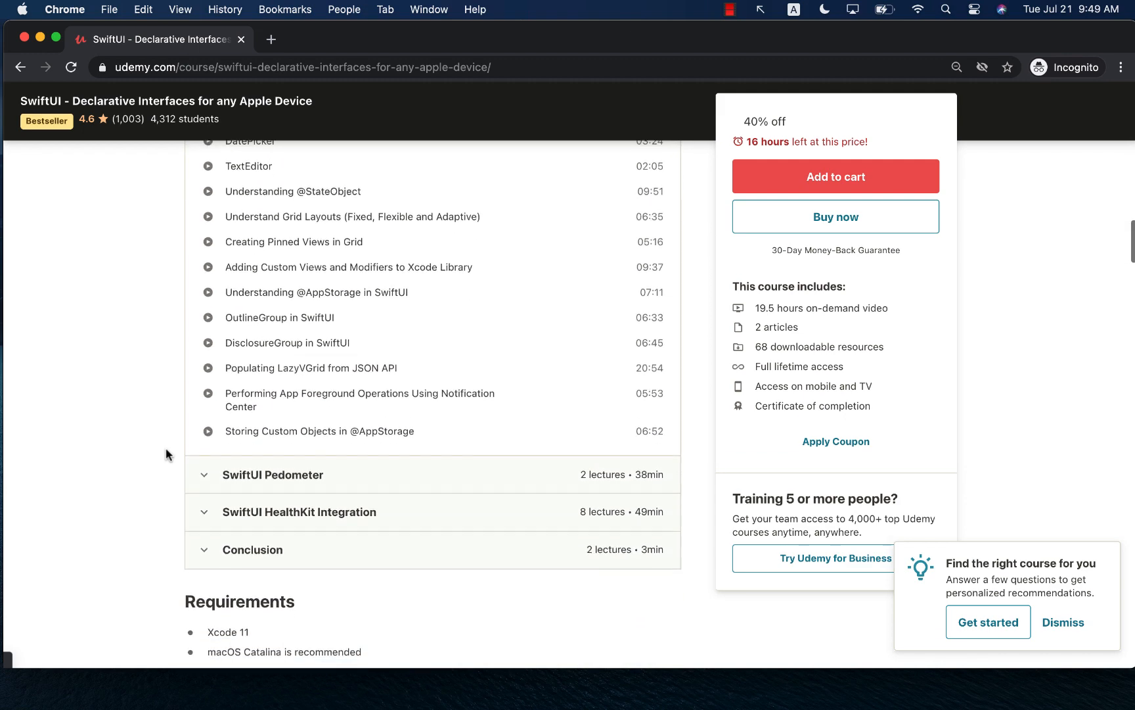
scroll("down", 3)
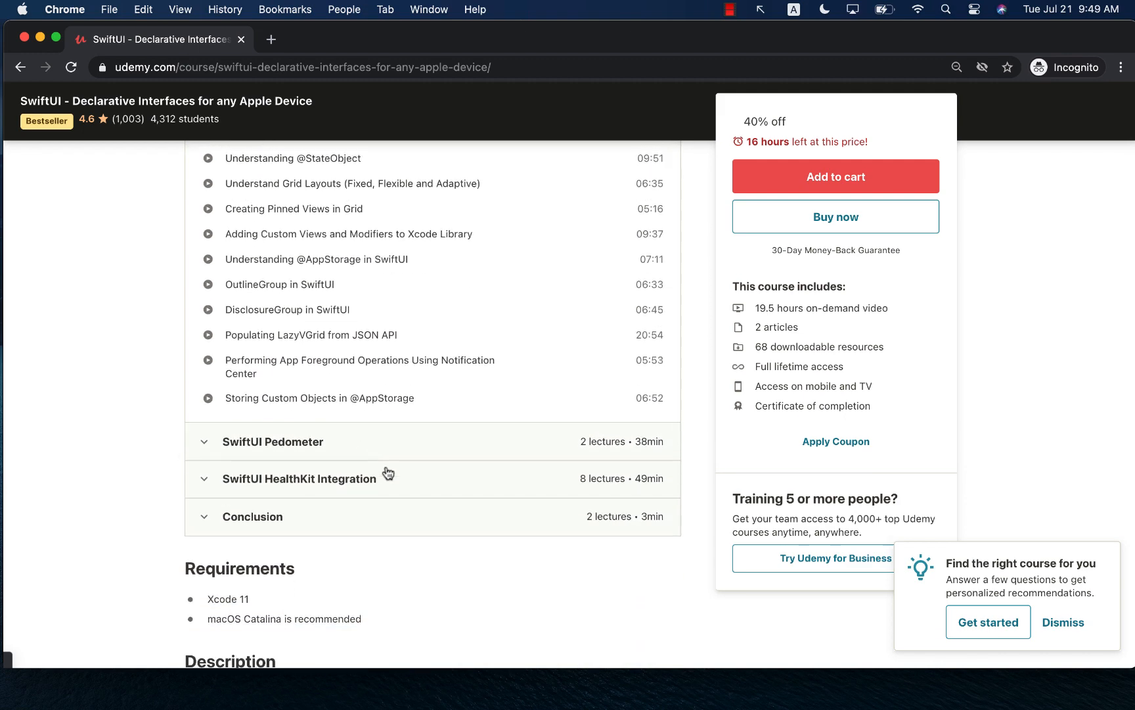
left_click(272, 442)
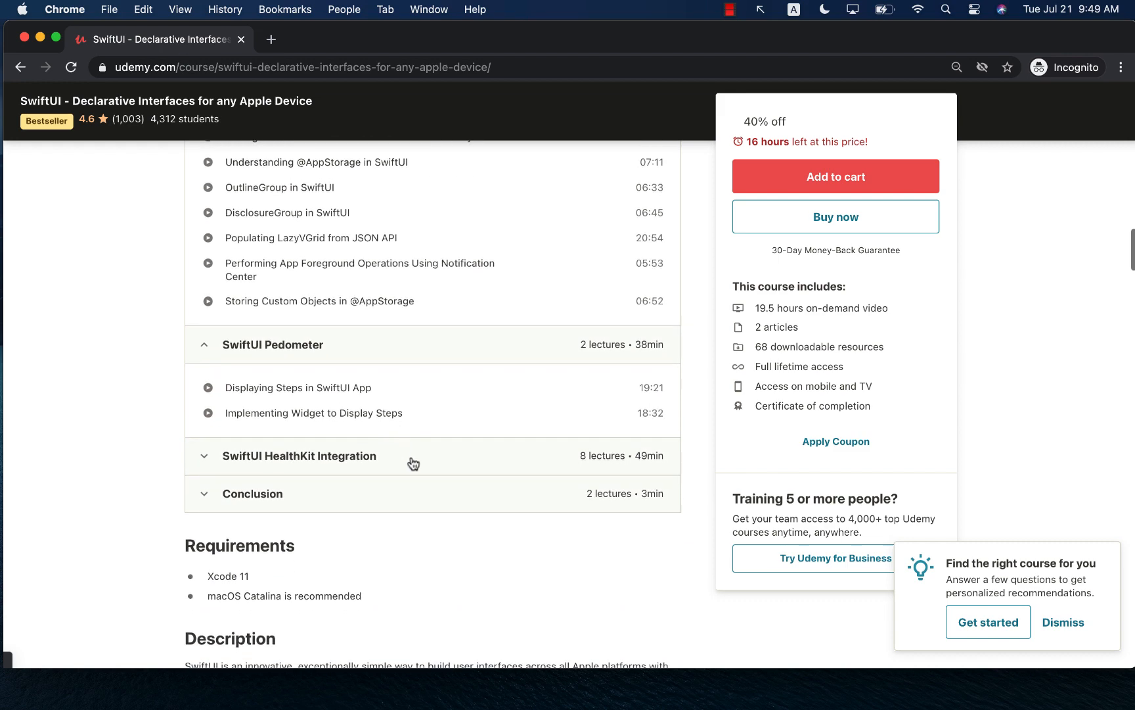
left_click(299, 456)
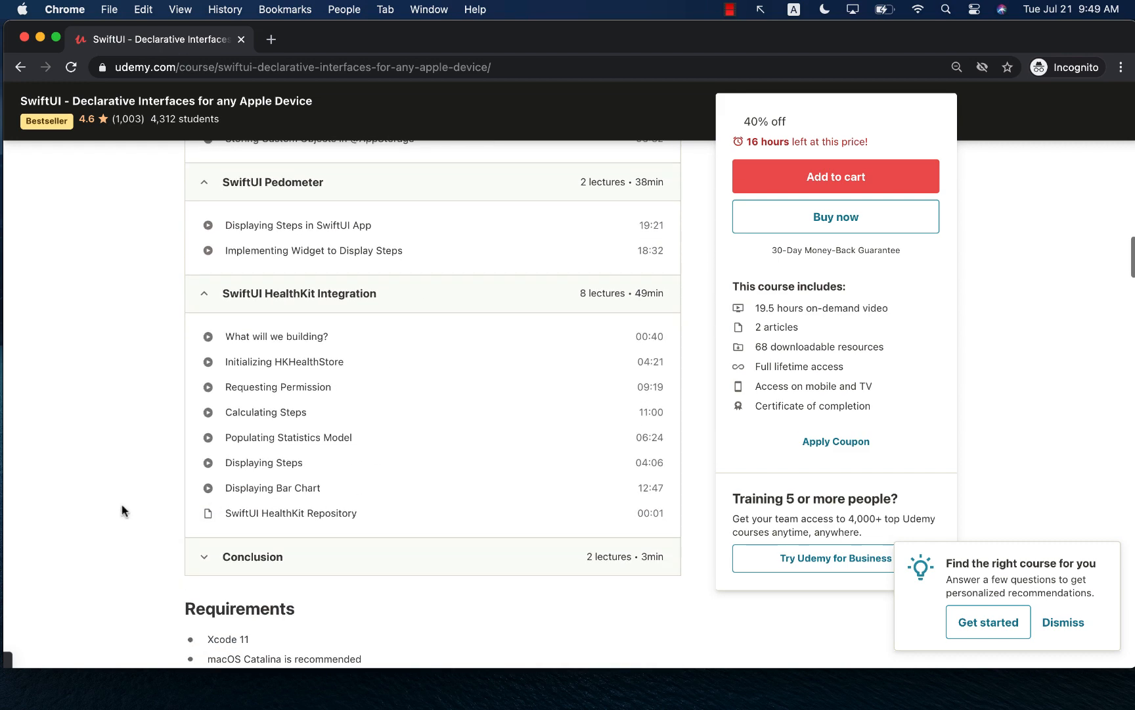
mouse_move(98, 494)
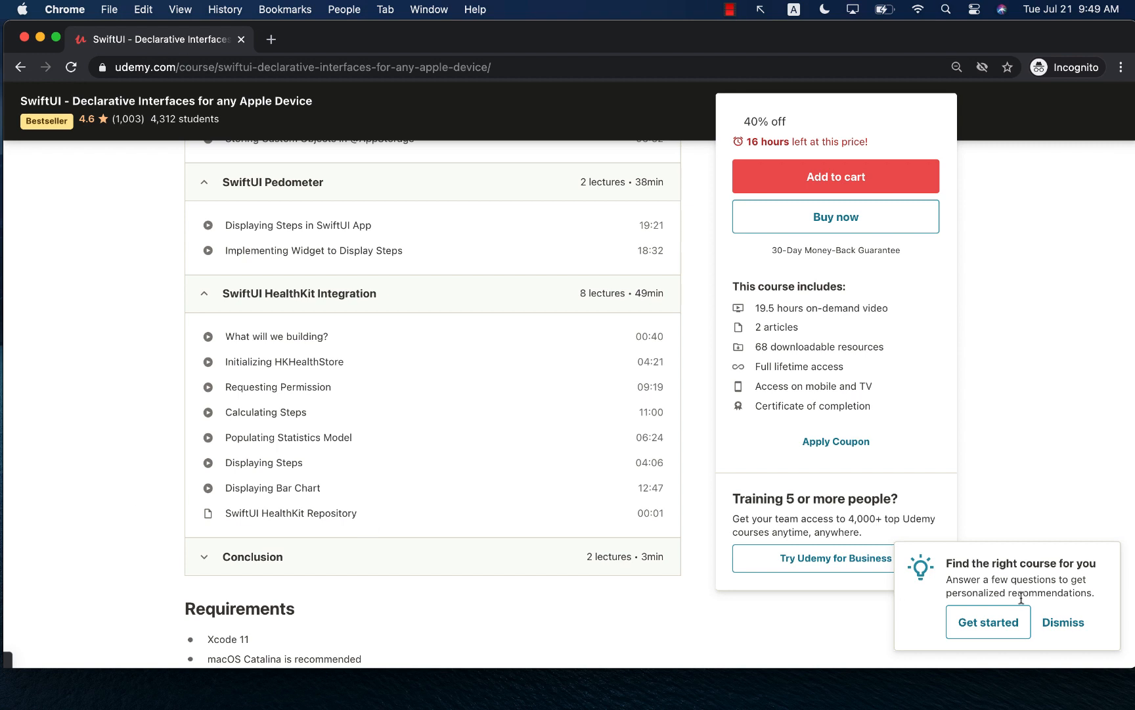
mouse_move(184, 398)
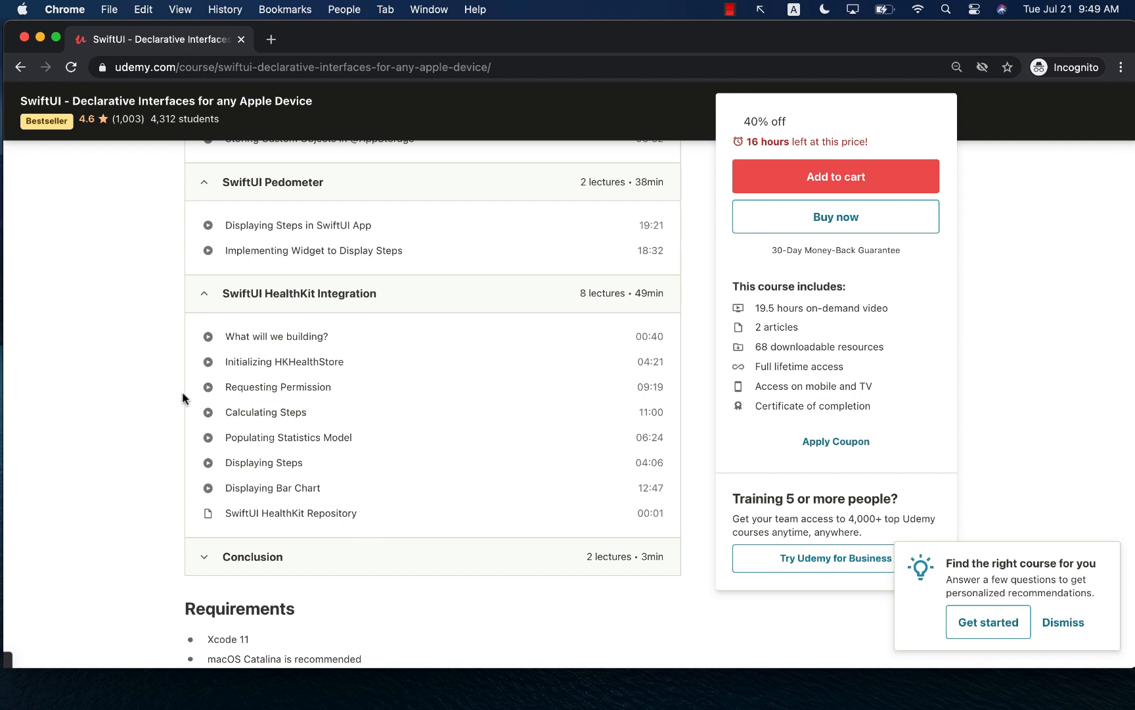
mouse_move(147, 414)
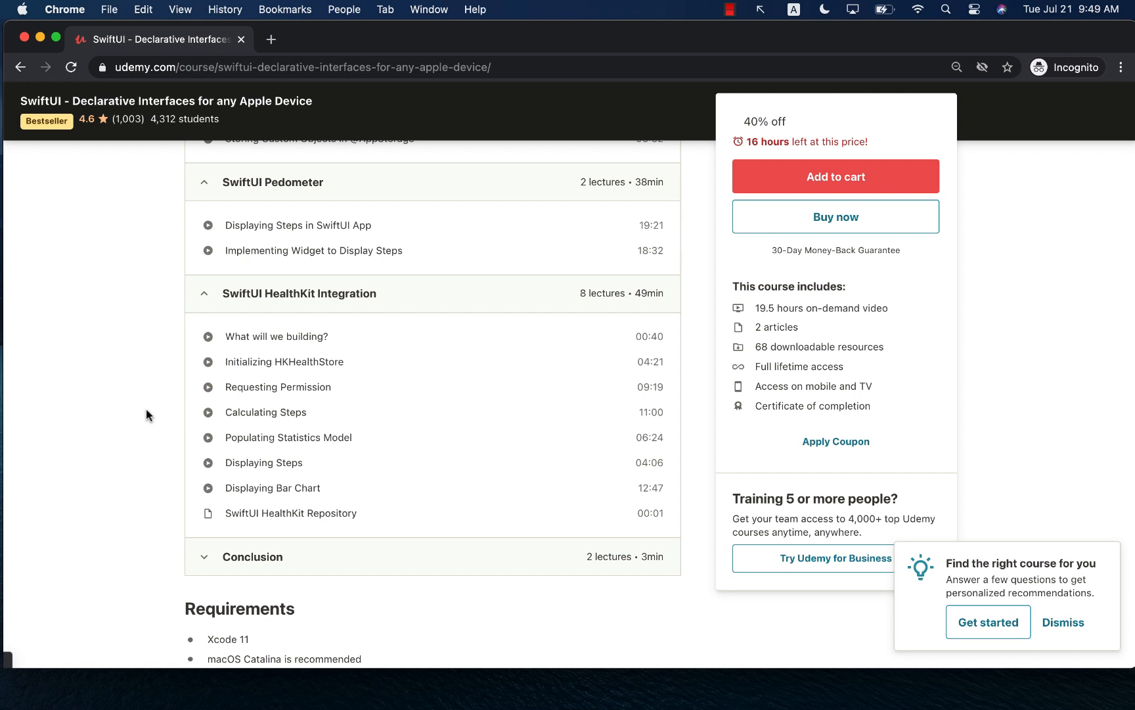
scroll("down", 3)
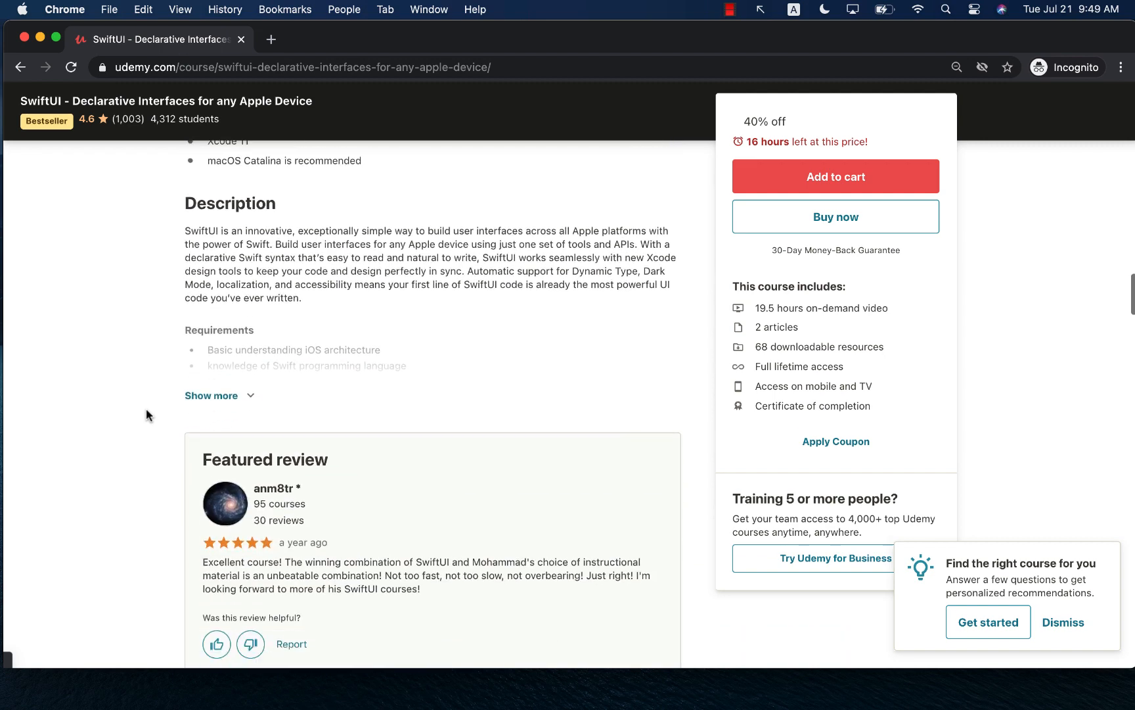
scroll("down", 3)
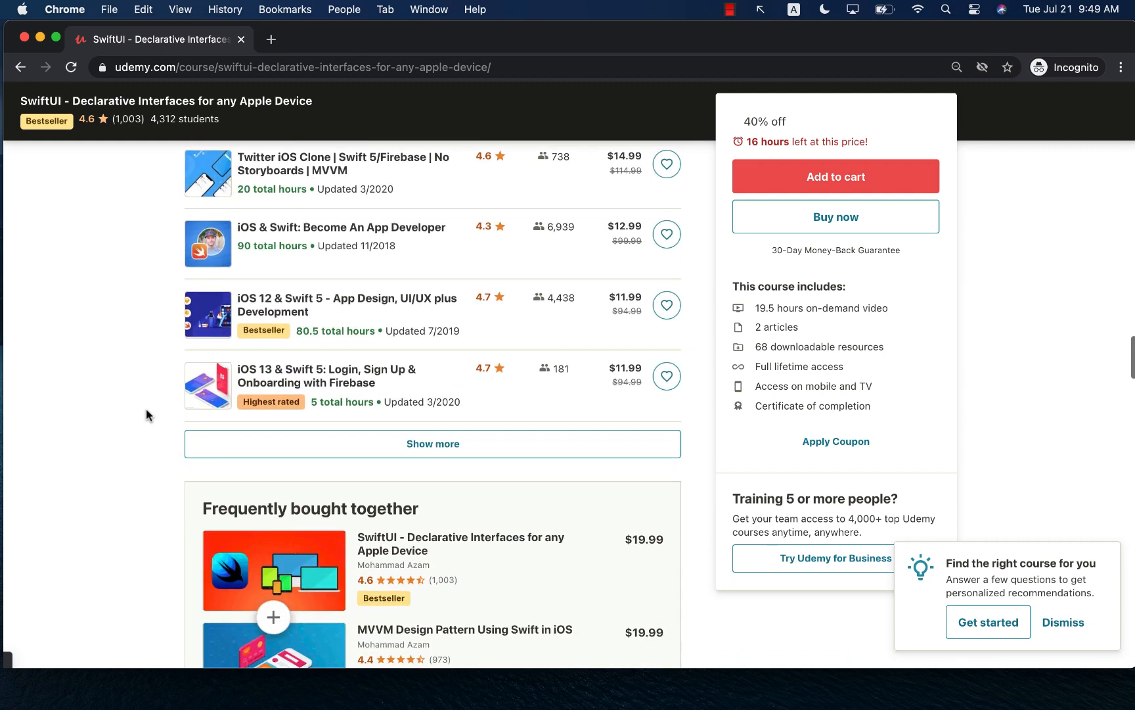
scroll("down", 3)
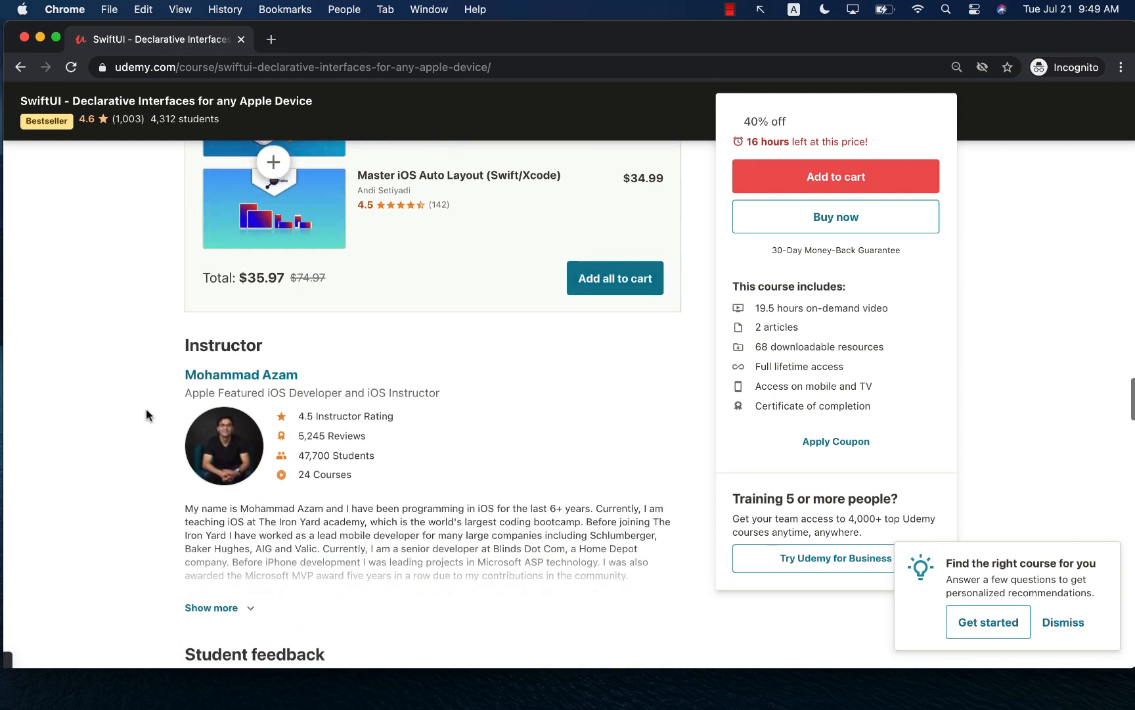
- Open Mohammad Azam's instructor profile and scroll through his 24 courses and back up
left_click(240, 374)
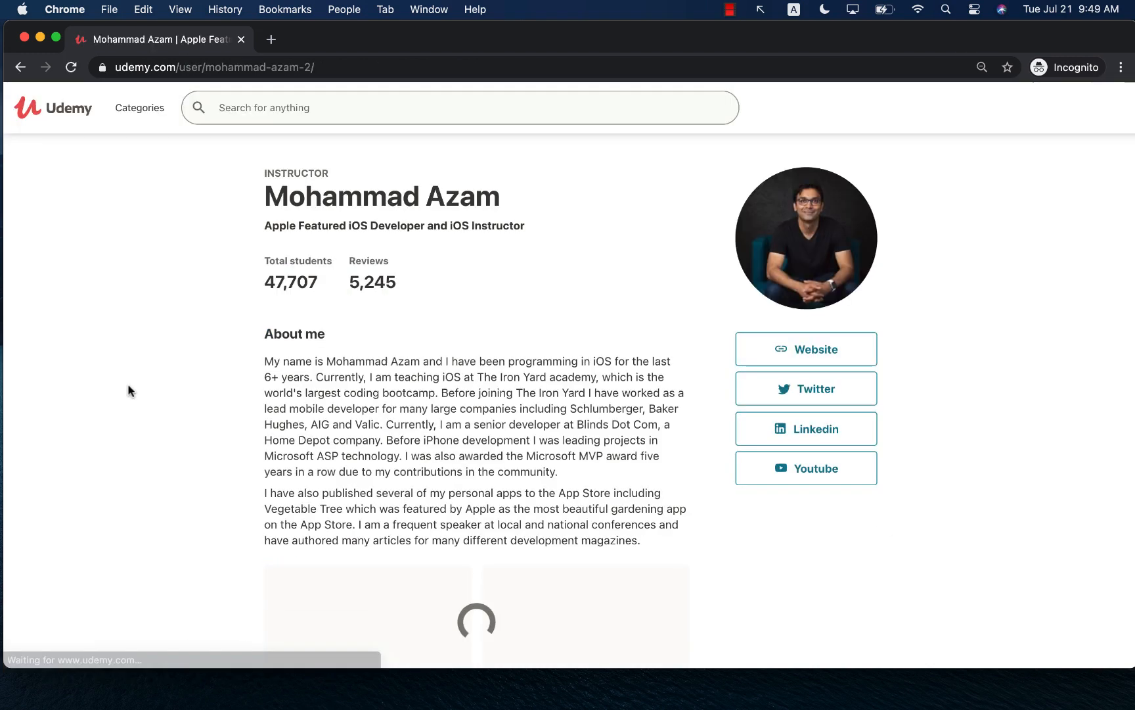
scroll("down", 3)
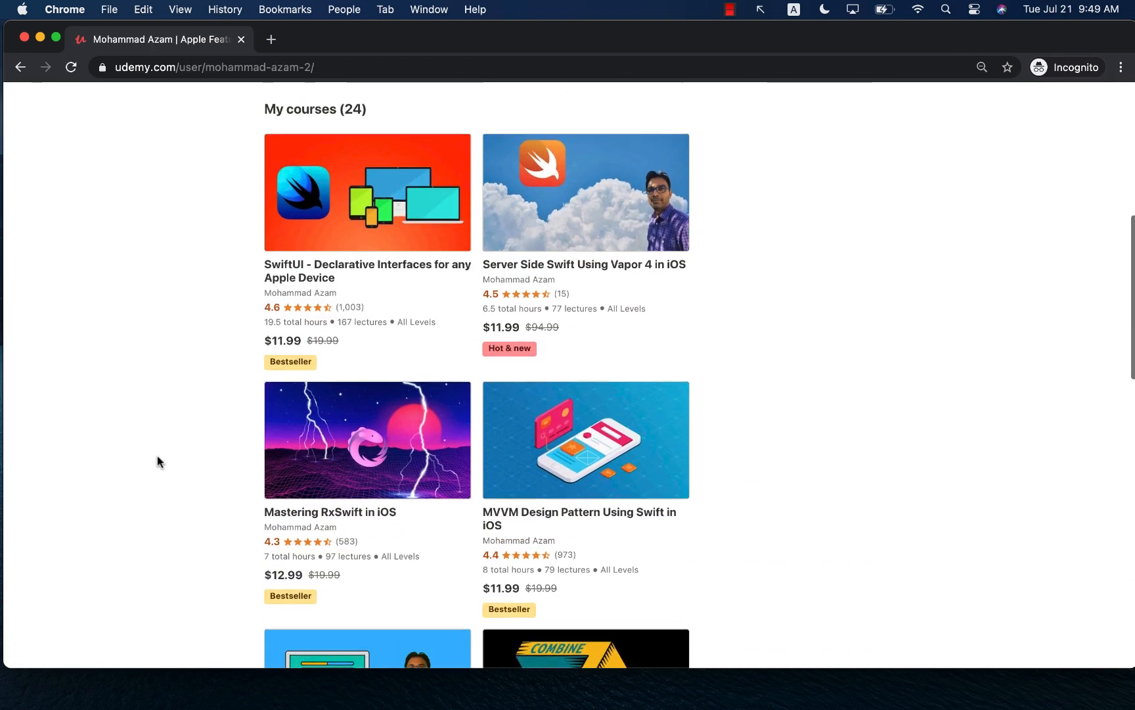
scroll("down", 3)
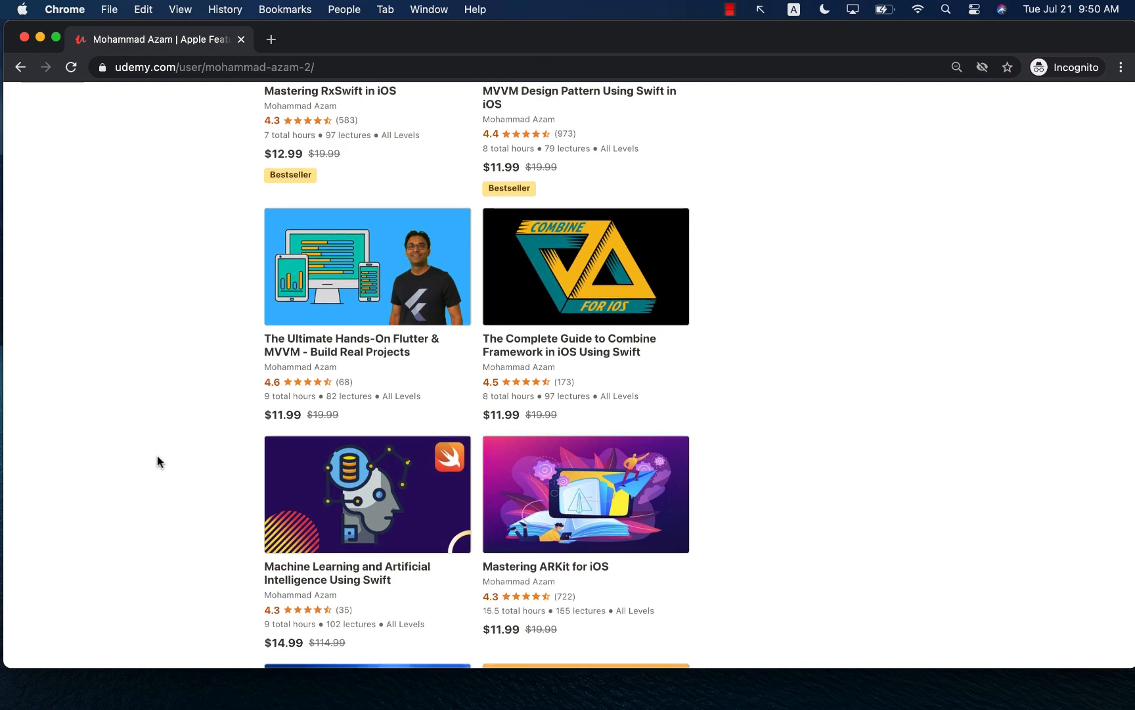
scroll("up", 3)
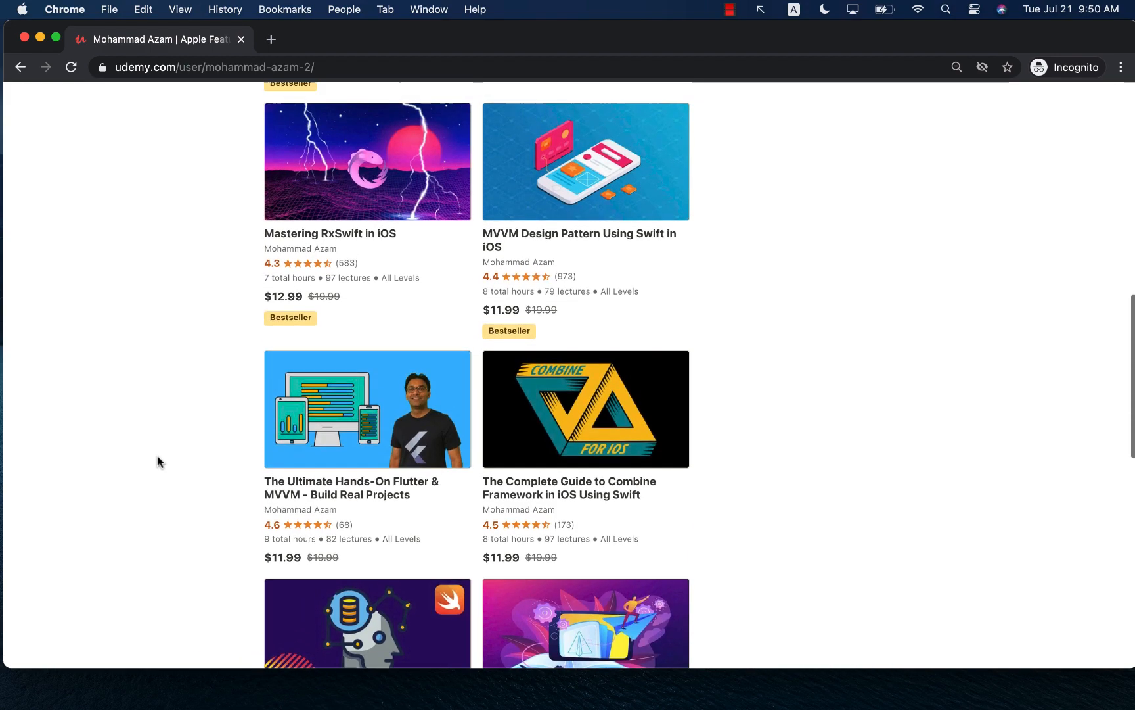
scroll("up", 3)
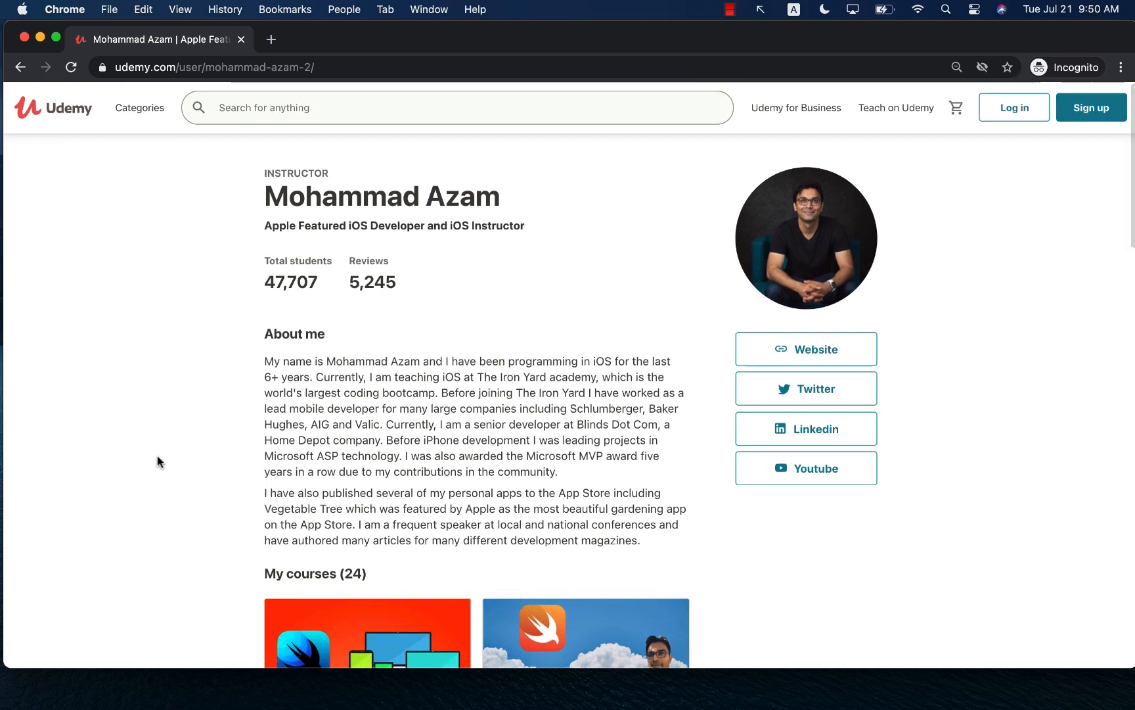